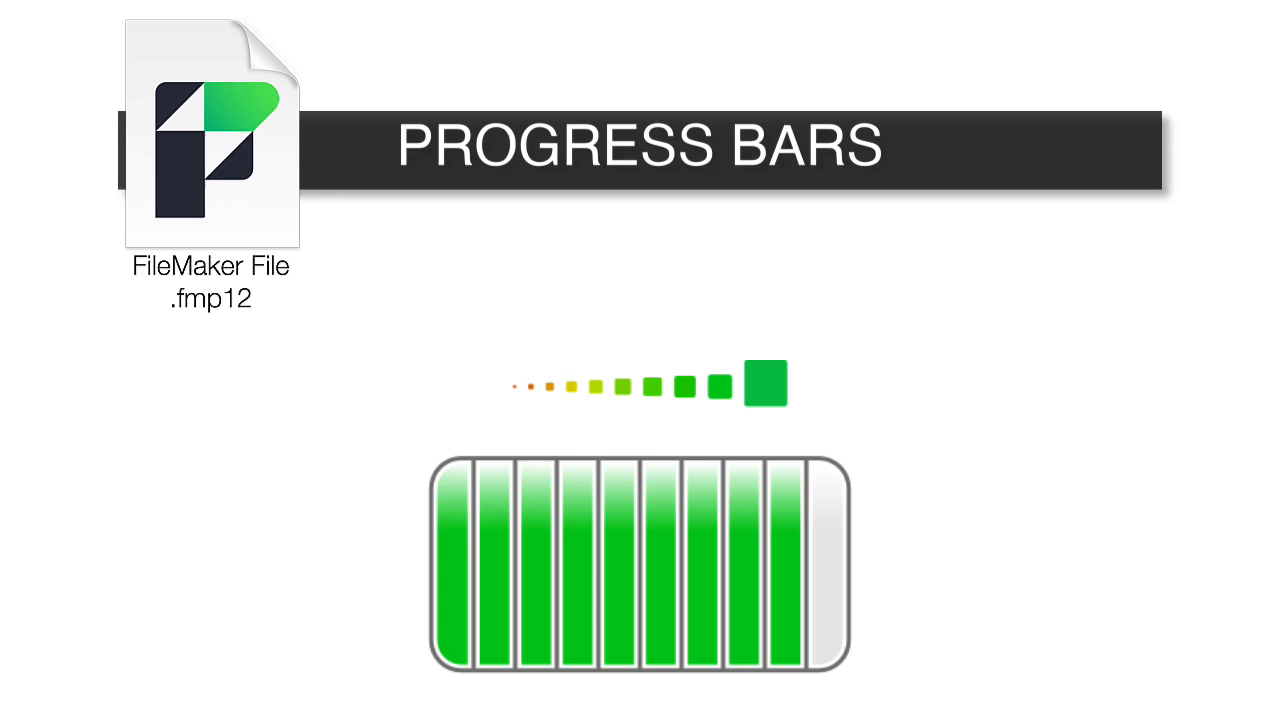
# Open the Excelisys Gradients (with Progress Bars) .fmp12 demo file
pyautogui.doubleClick(211, 150)
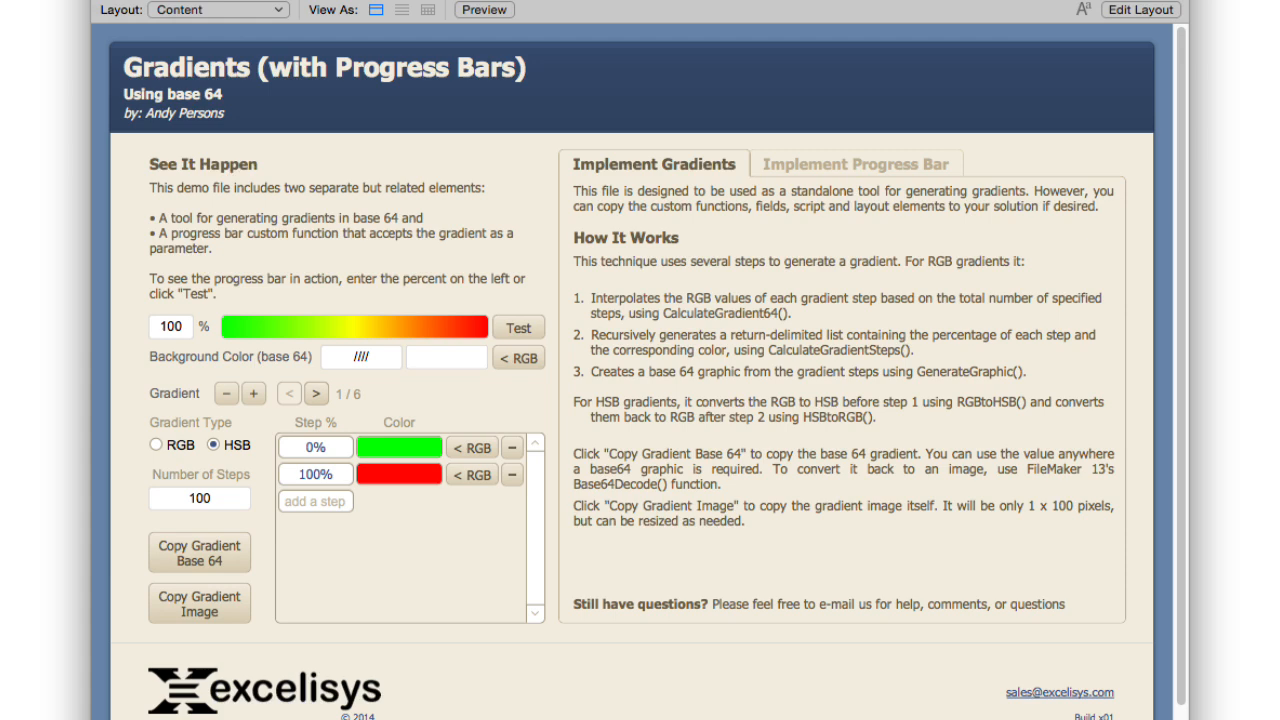
# Add a new seventh gradient record, RGB with no colour steps
pyautogui.click(855, 163)
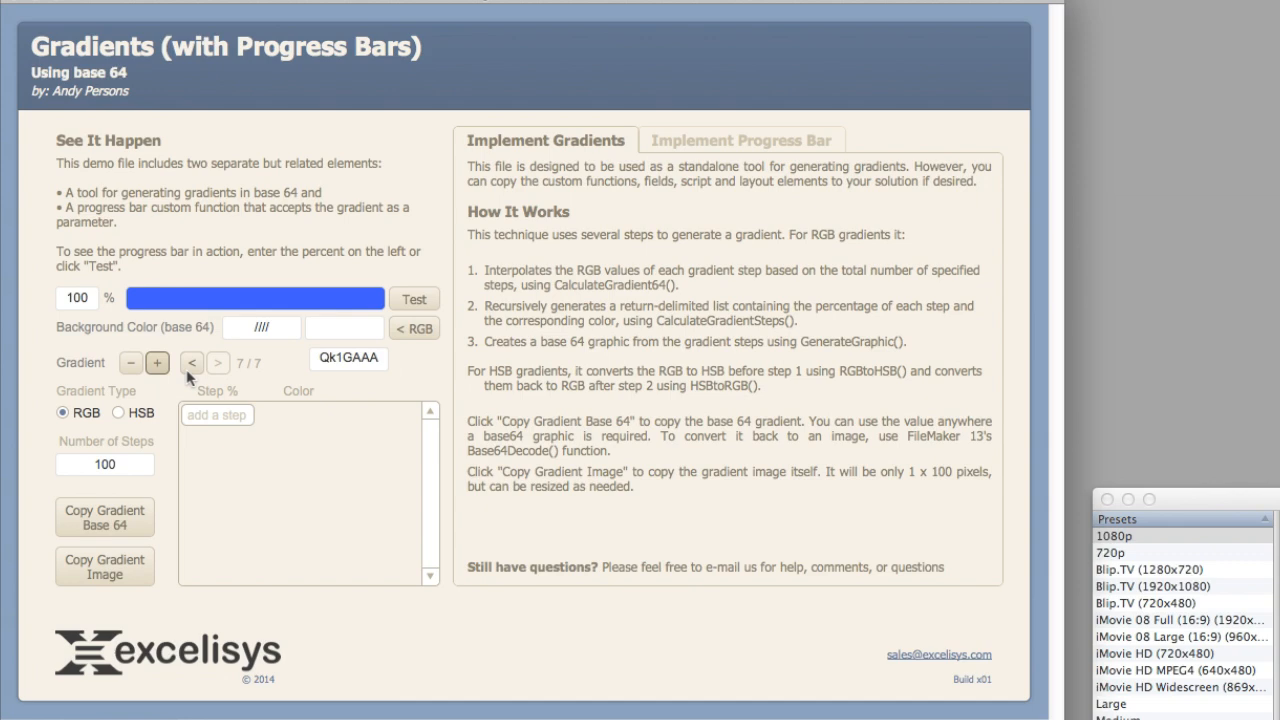
# Go back to the green-to-red gradient and run the progress bar test to 100
pyautogui.click(191, 362)
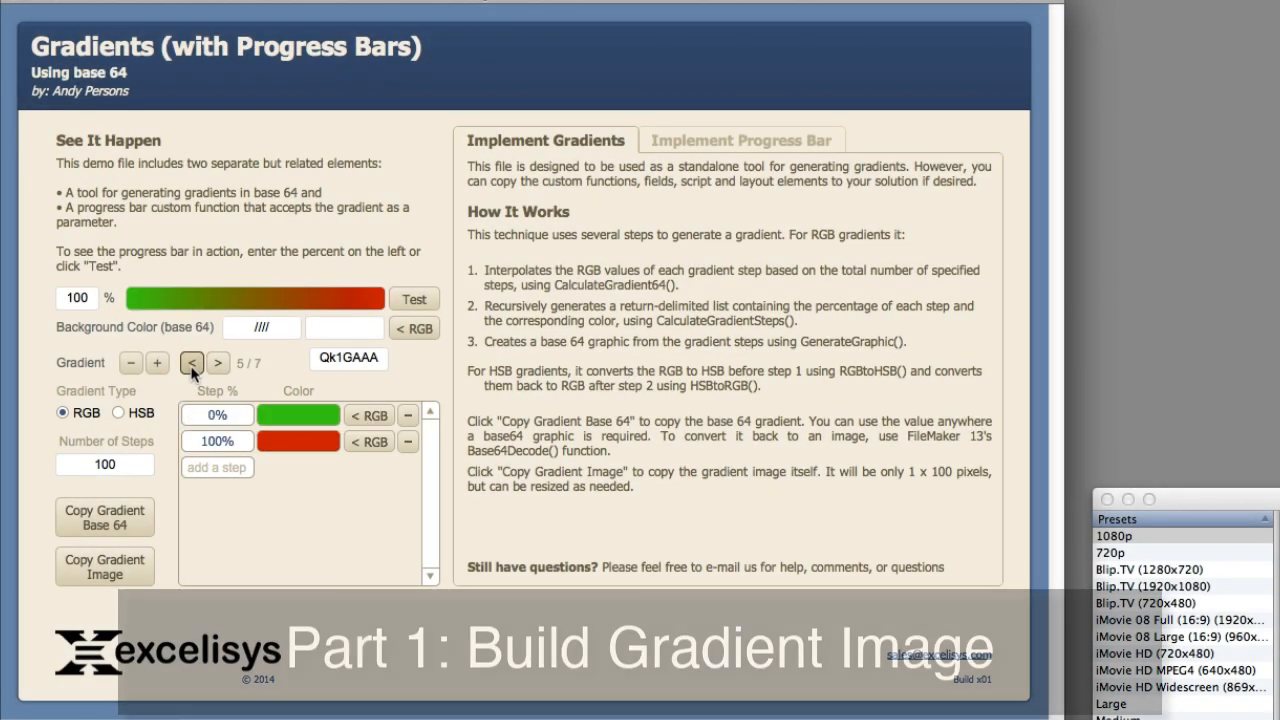
pyautogui.click(191, 362)
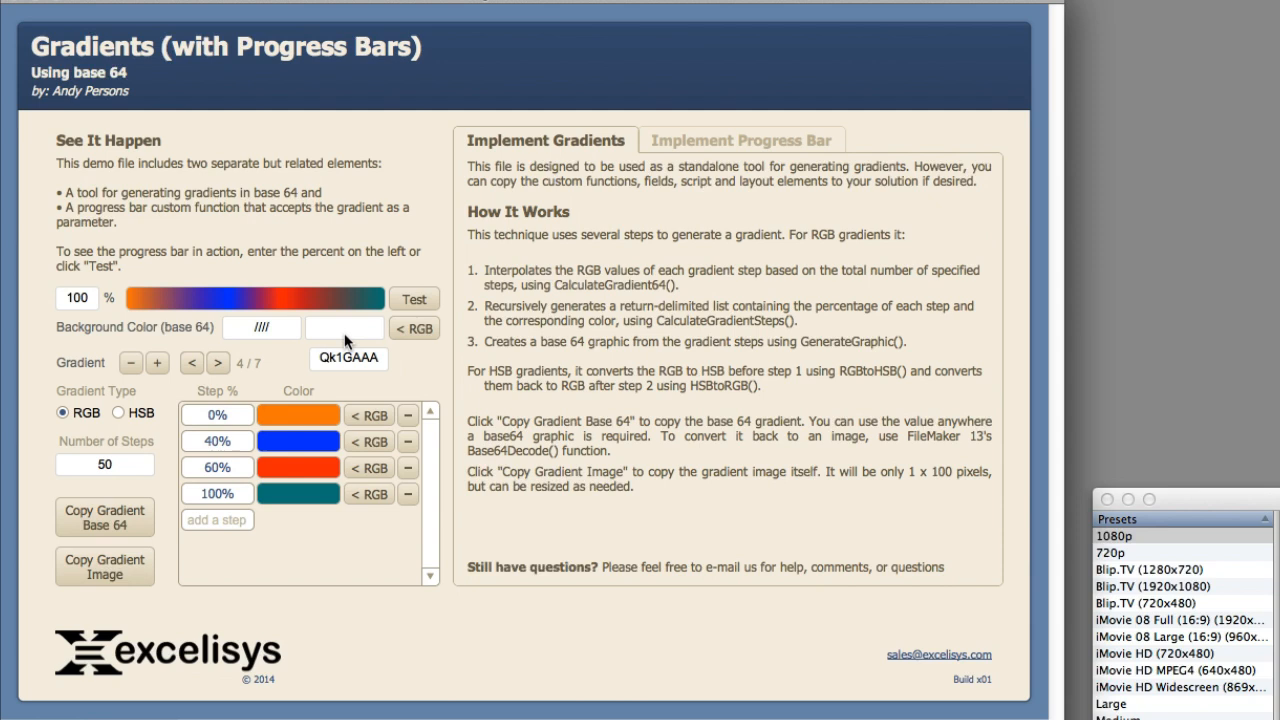
pyautogui.click(414, 299)
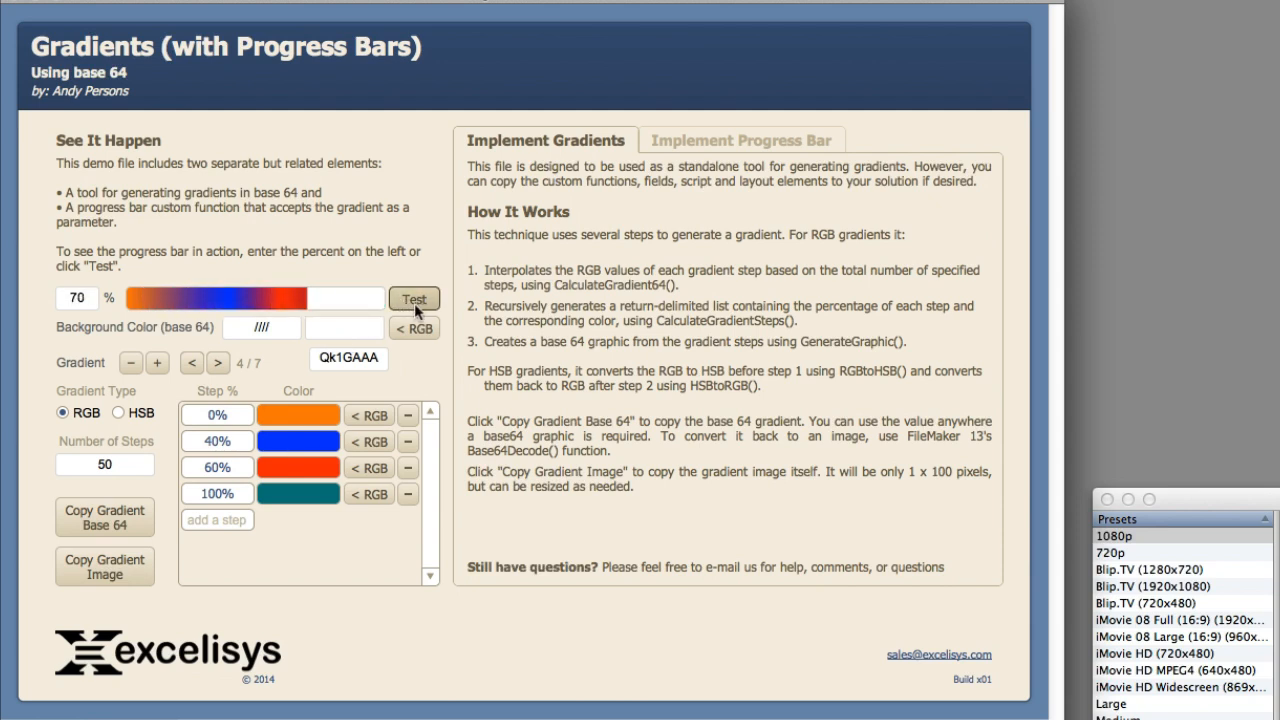
pyautogui.write('100')
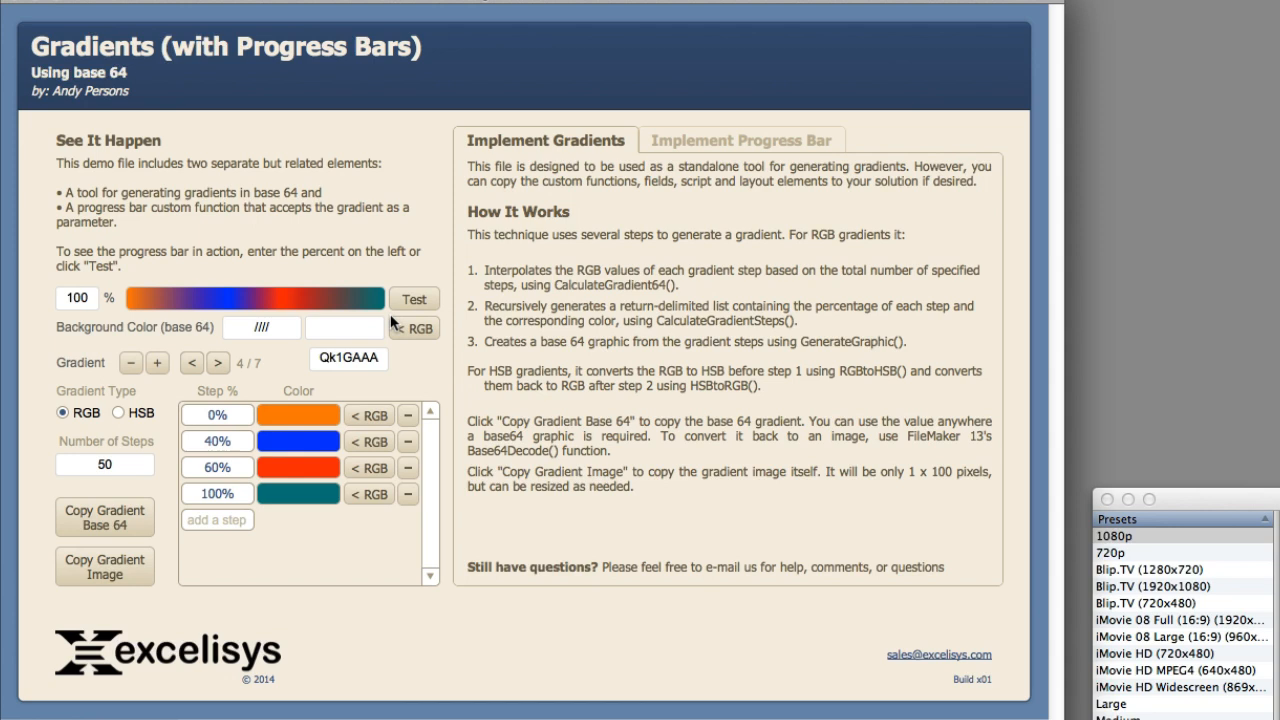
pyautogui.moveTo(315, 443)
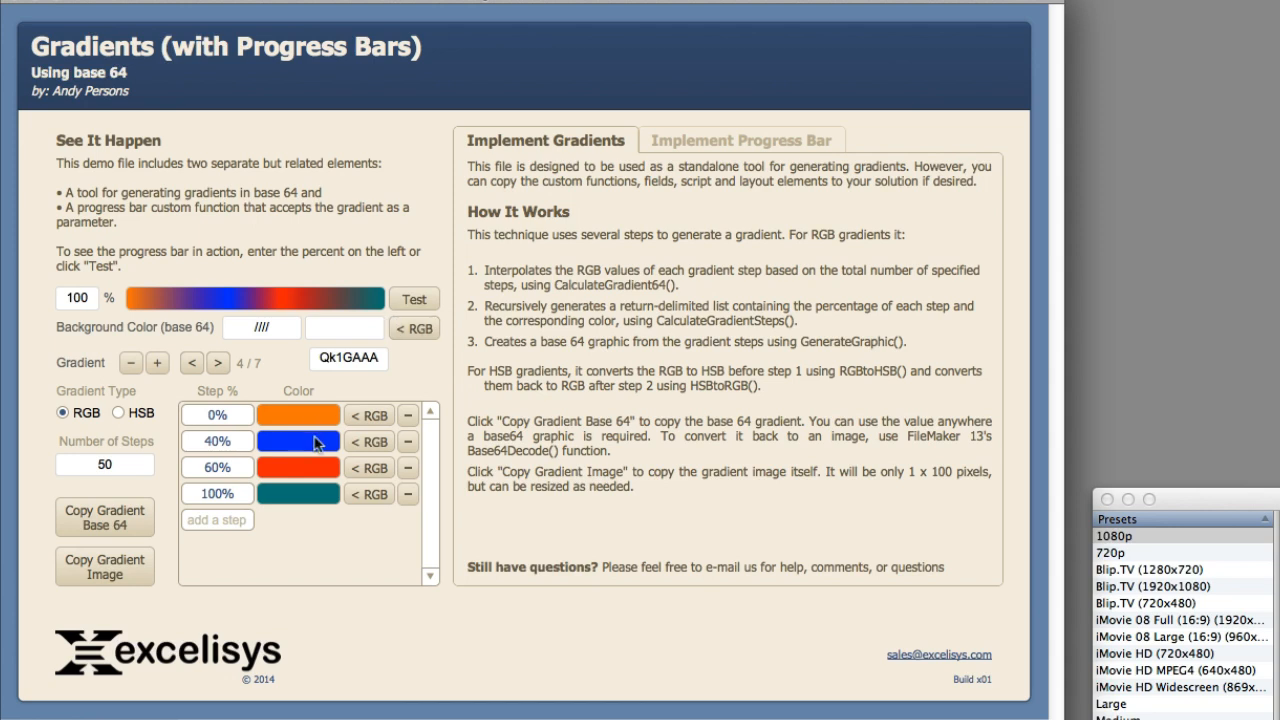
pyautogui.moveTo(337, 405)
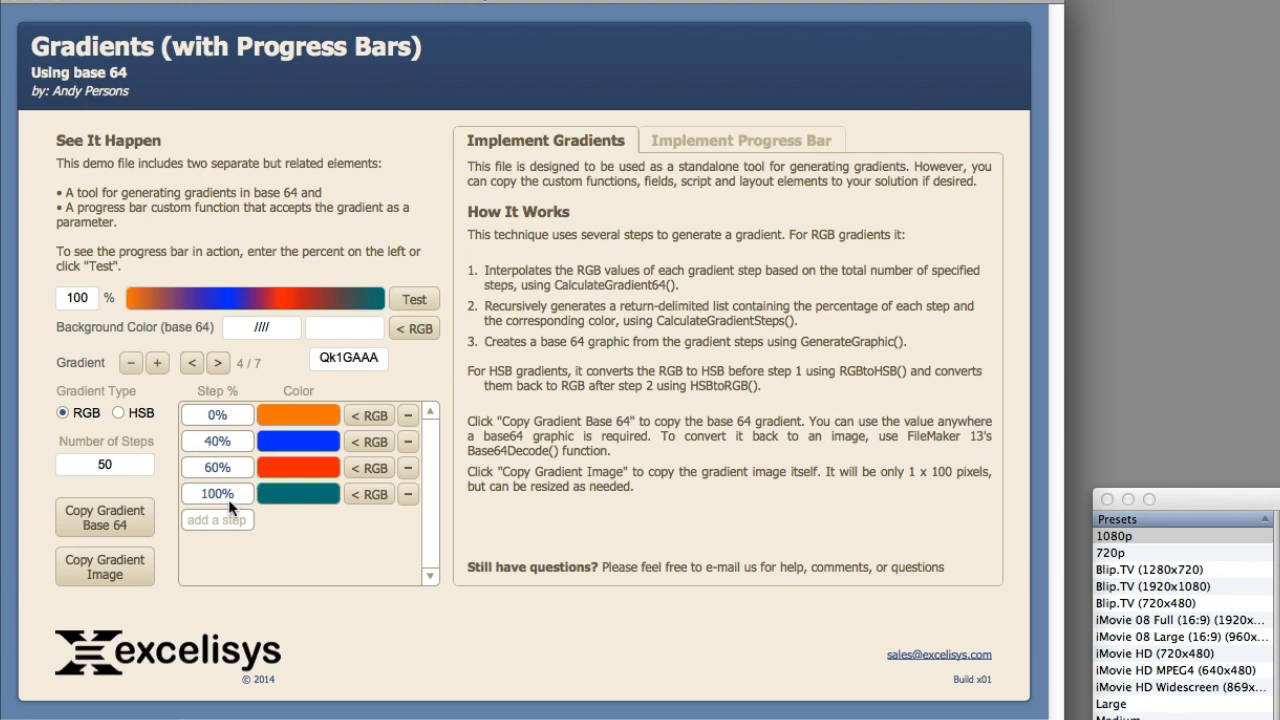
pyautogui.moveTo(237, 498)
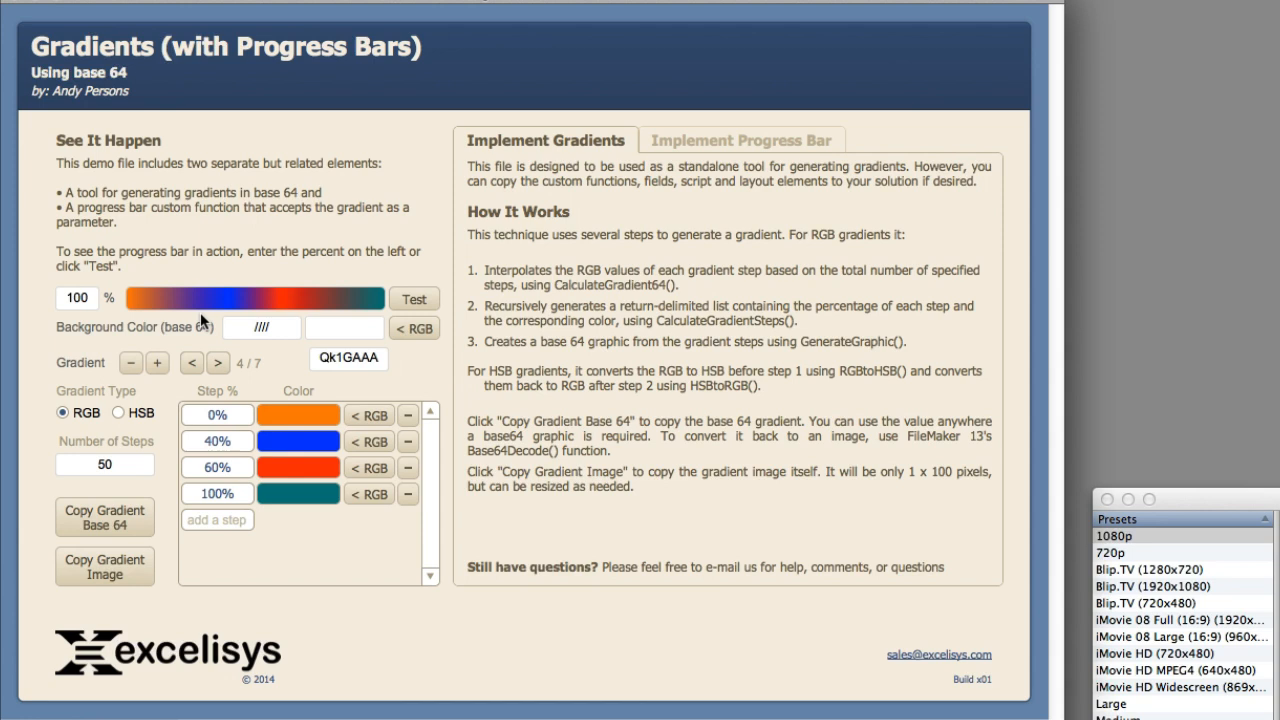
pyautogui.moveTo(343, 328)
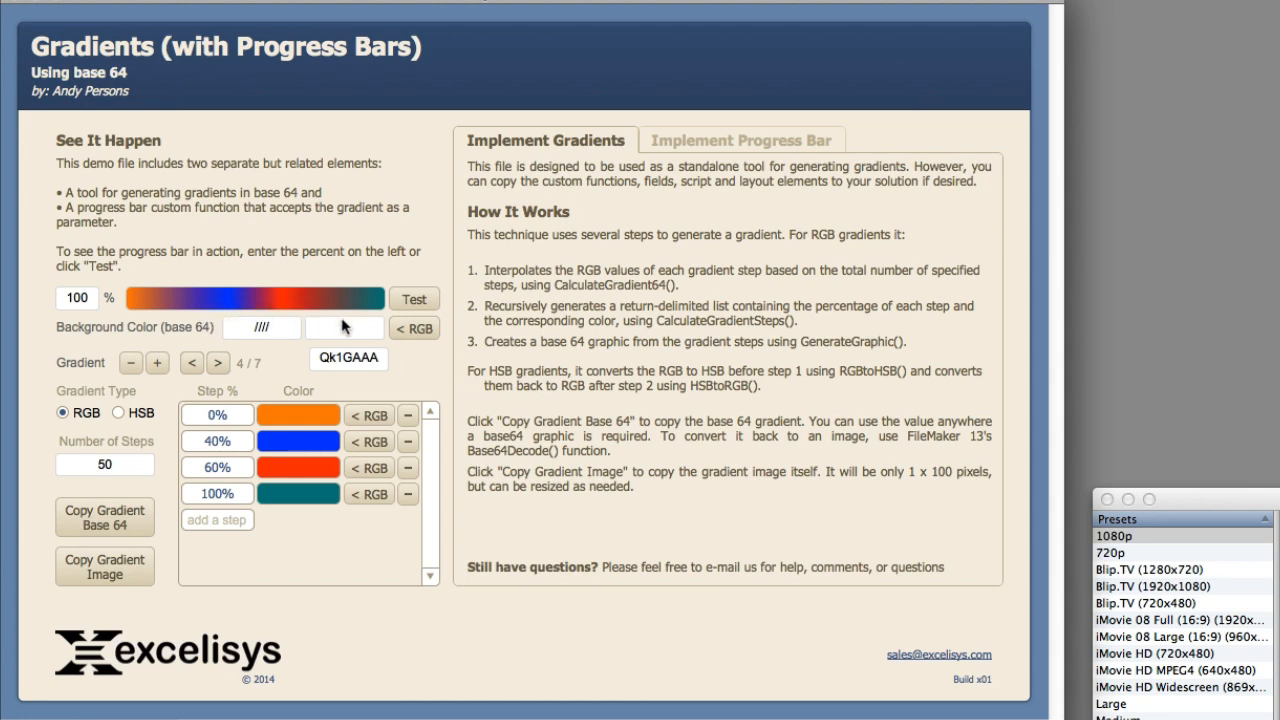
# Advance to the solid blue gradient and run the progress bar test
pyautogui.click(217, 362)
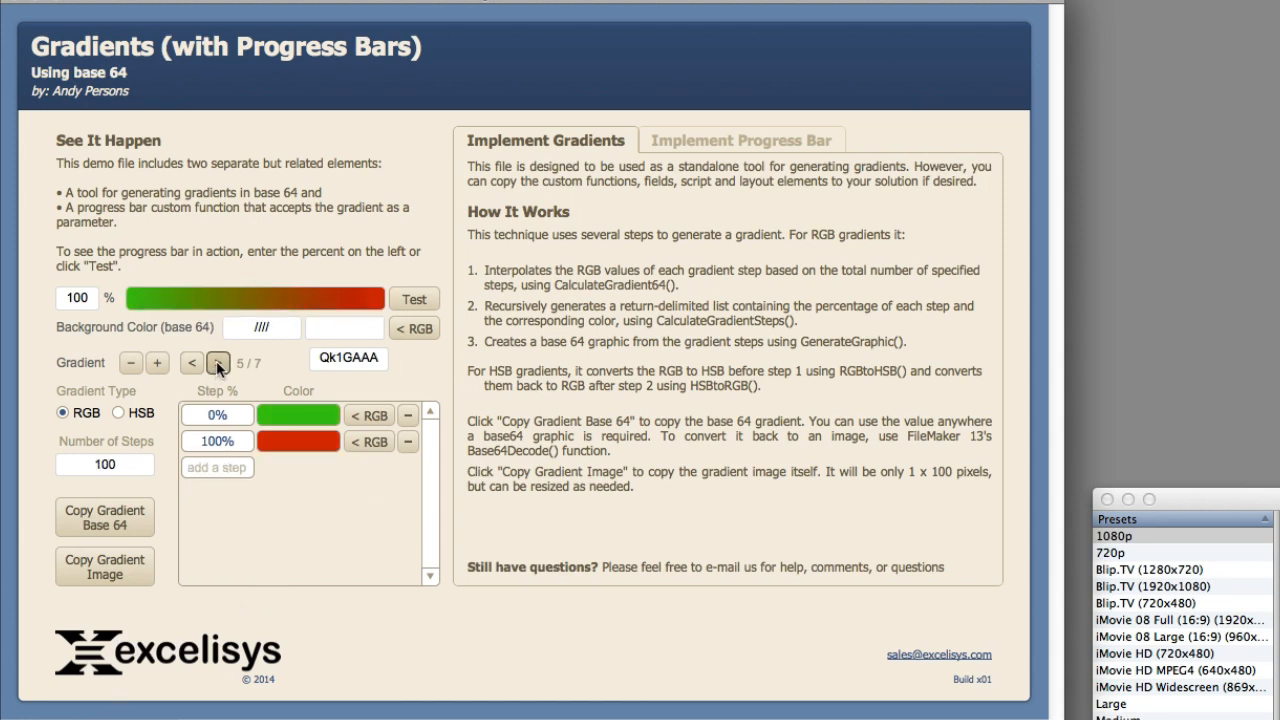
pyautogui.click(218, 363)
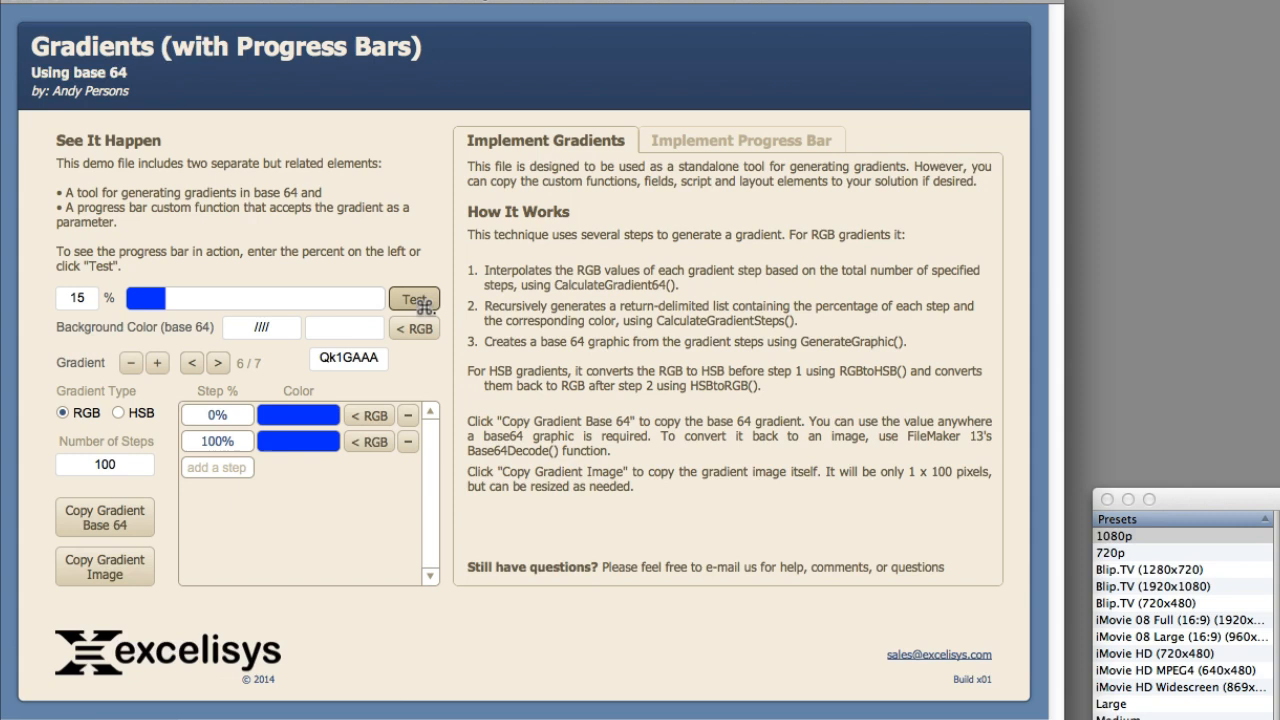
pyautogui.click(414, 299)
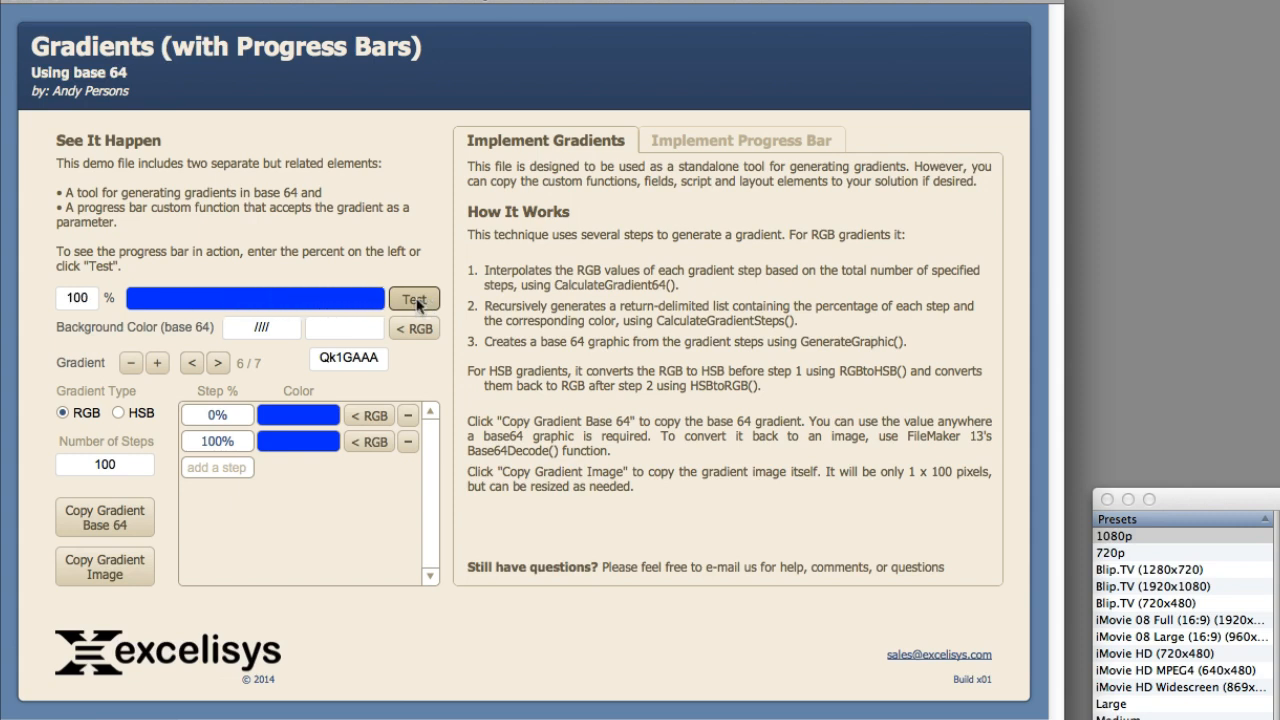
pyautogui.moveTo(419, 308)
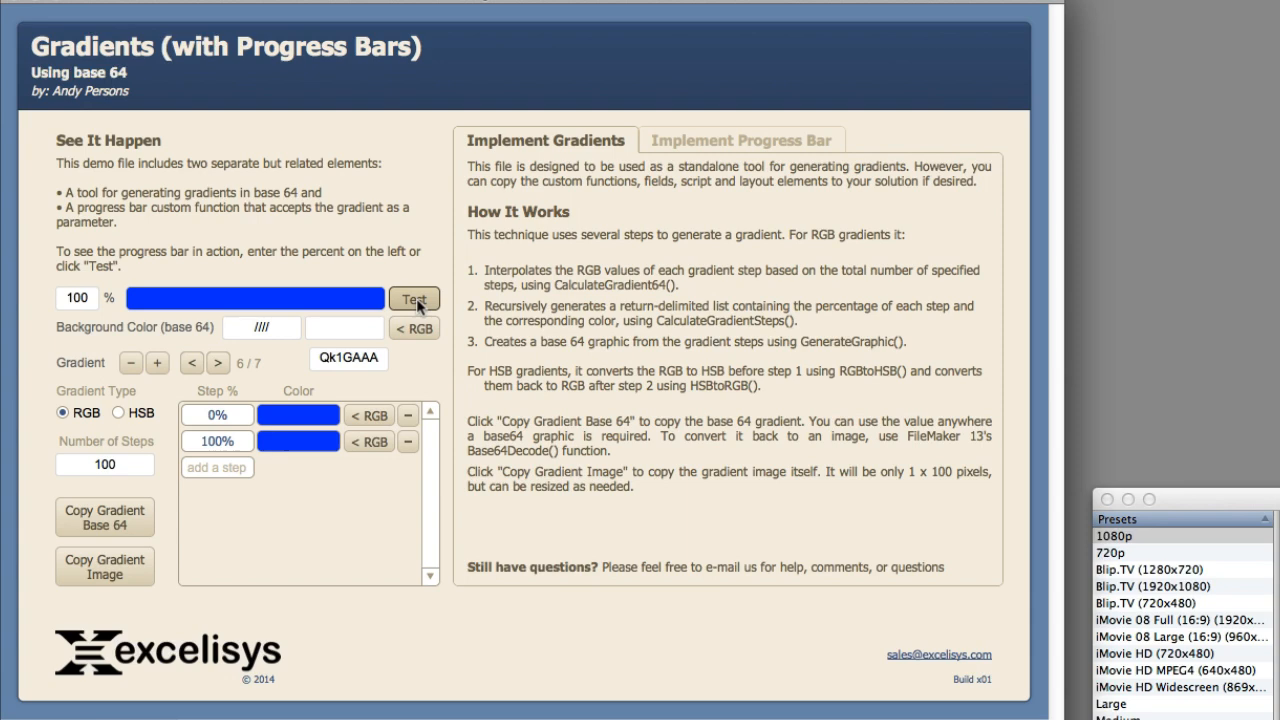
pyautogui.moveTo(410, 307)
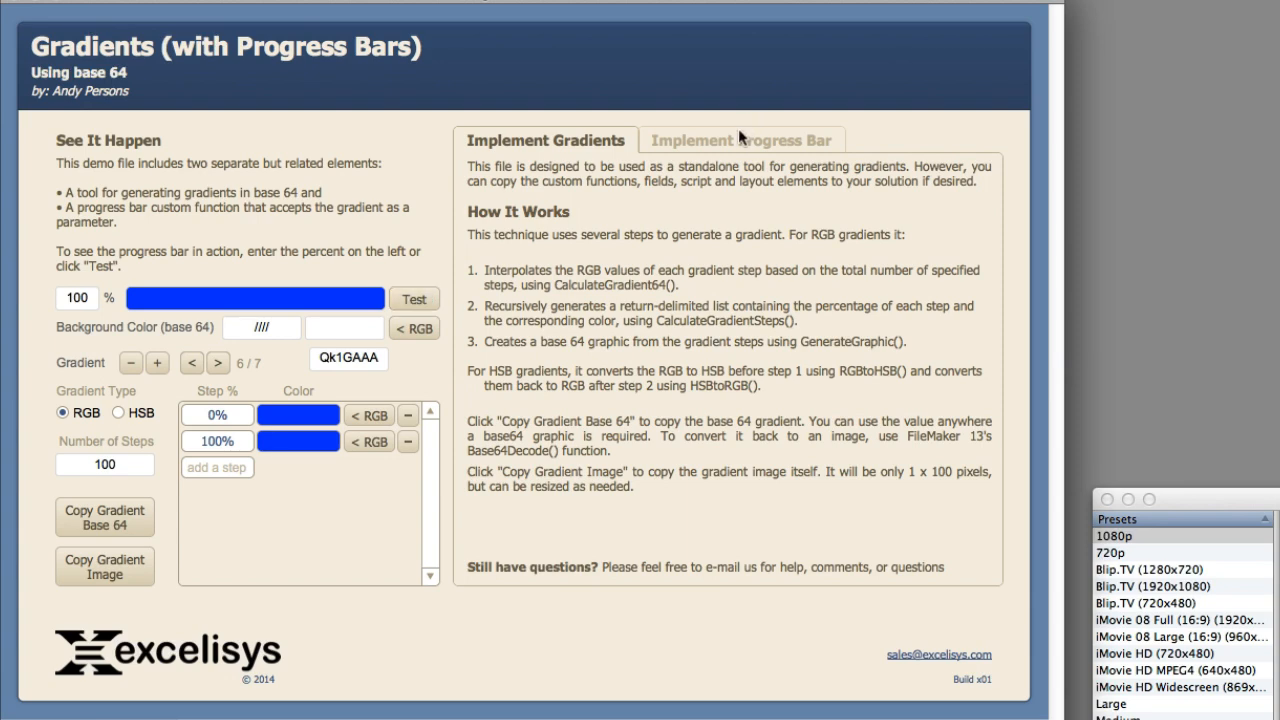
# Show the Implement Progress Bar tab explaining how to copy ProgressBarGradient()
pyautogui.click(742, 139)
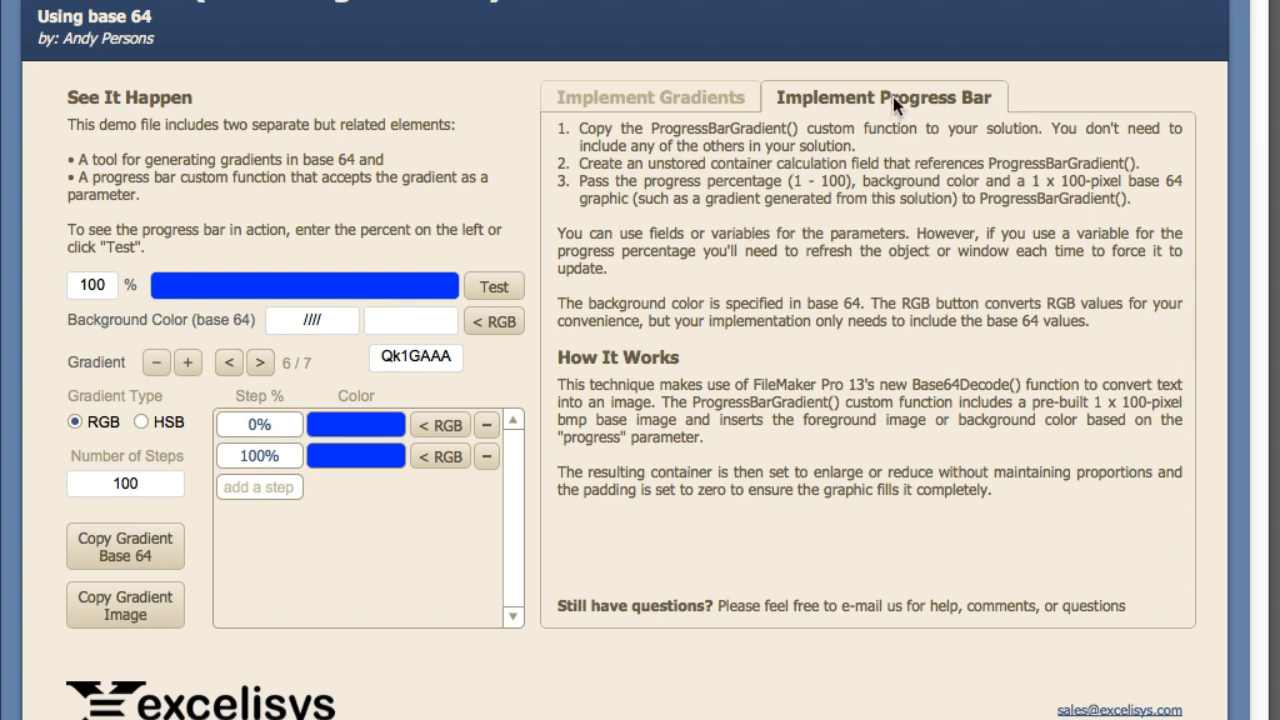
pyautogui.moveTo(818, 288)
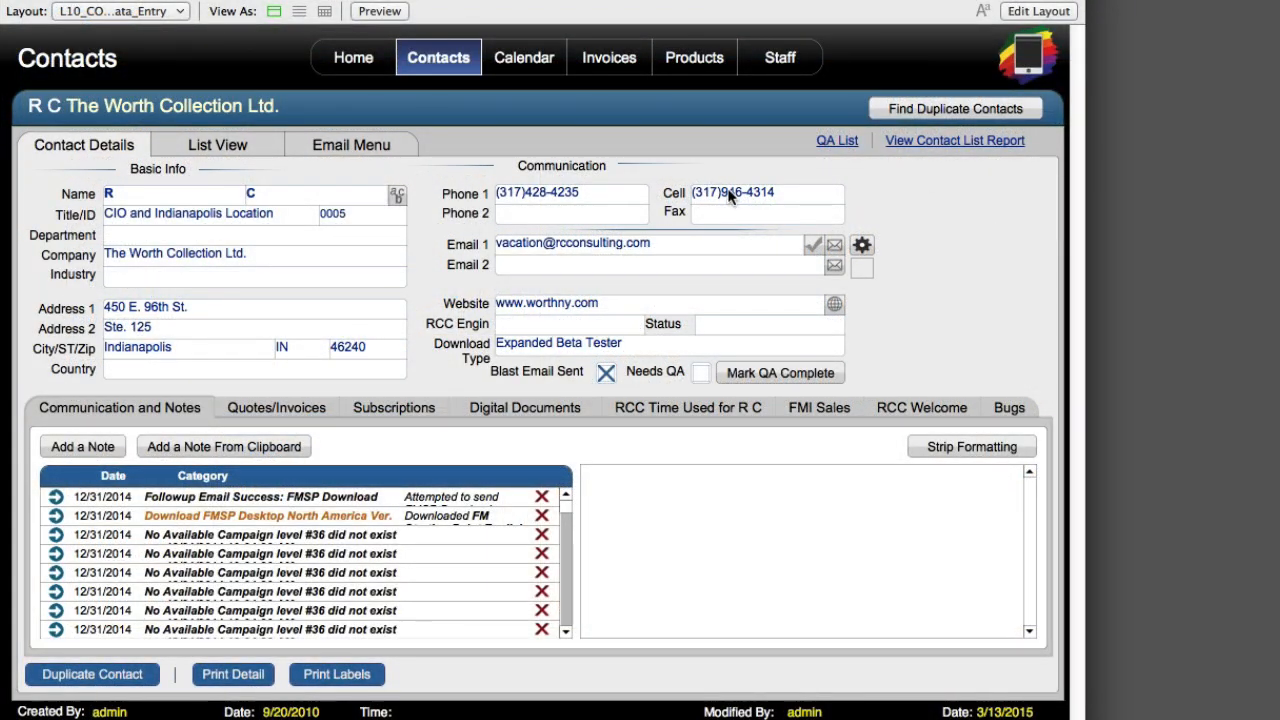
pyautogui.moveTo(930, 204)
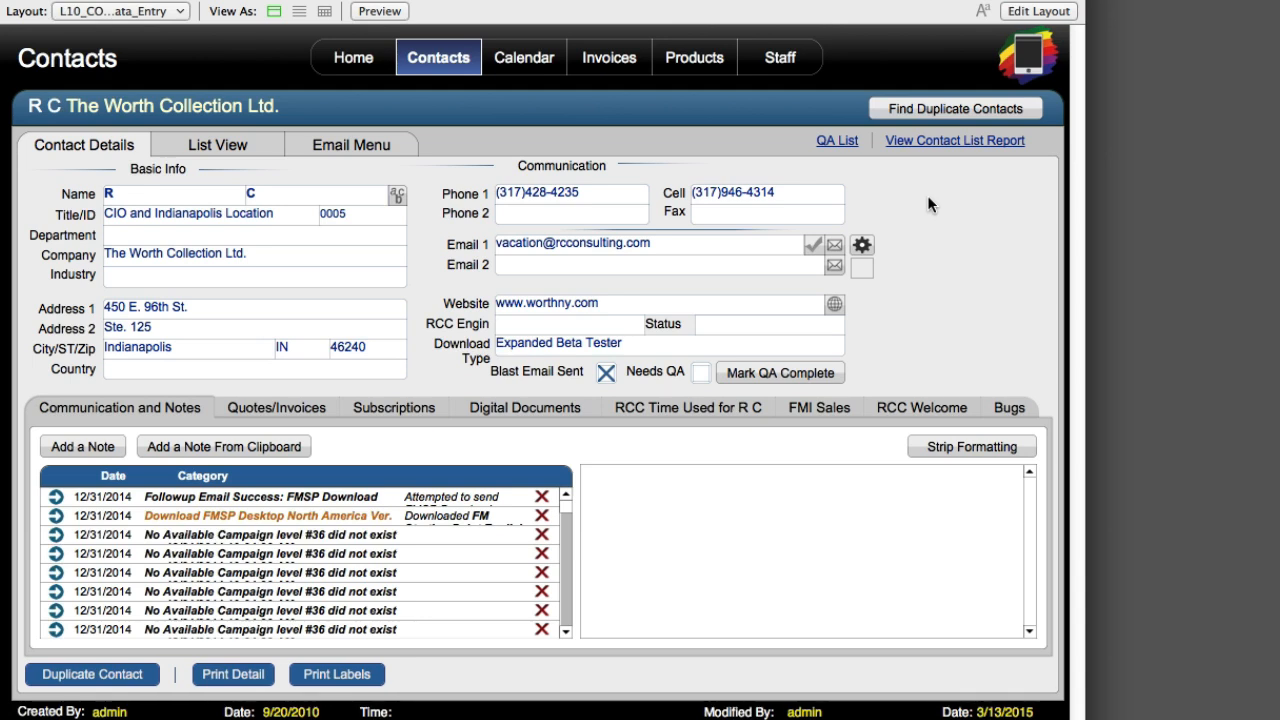
pyautogui.moveTo(628, 249)
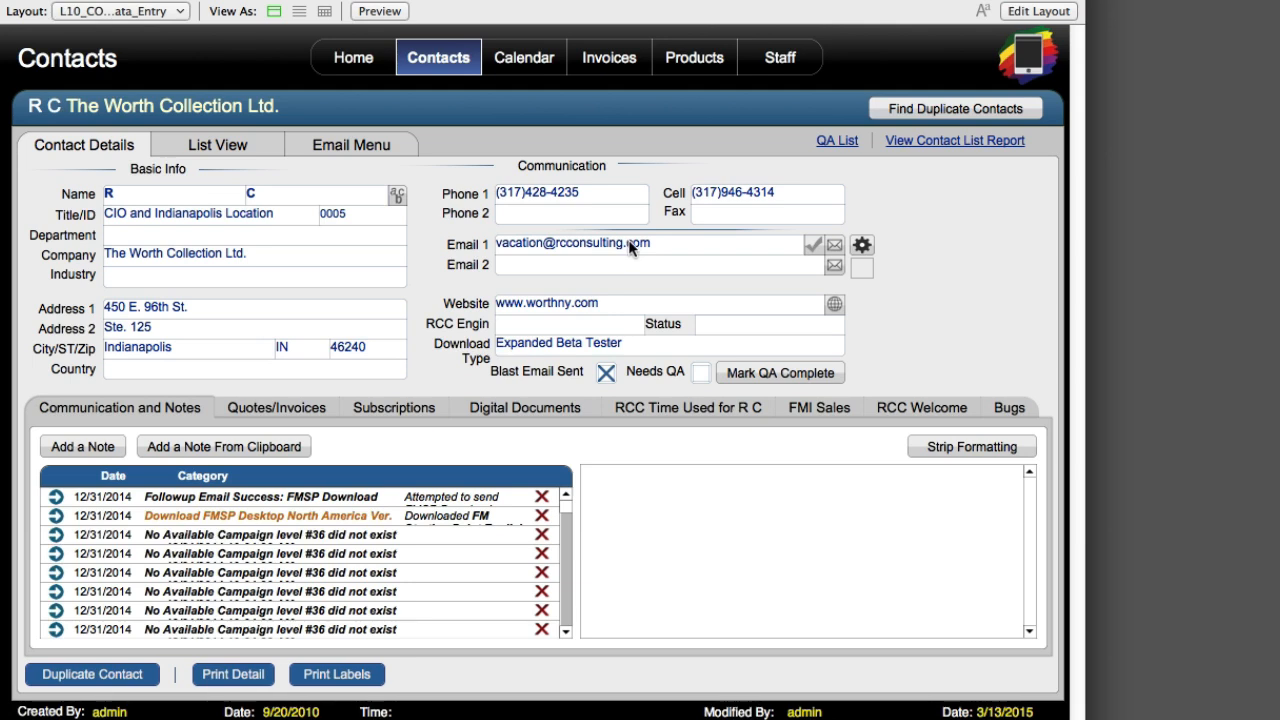
pyautogui.moveTo(558, 246)
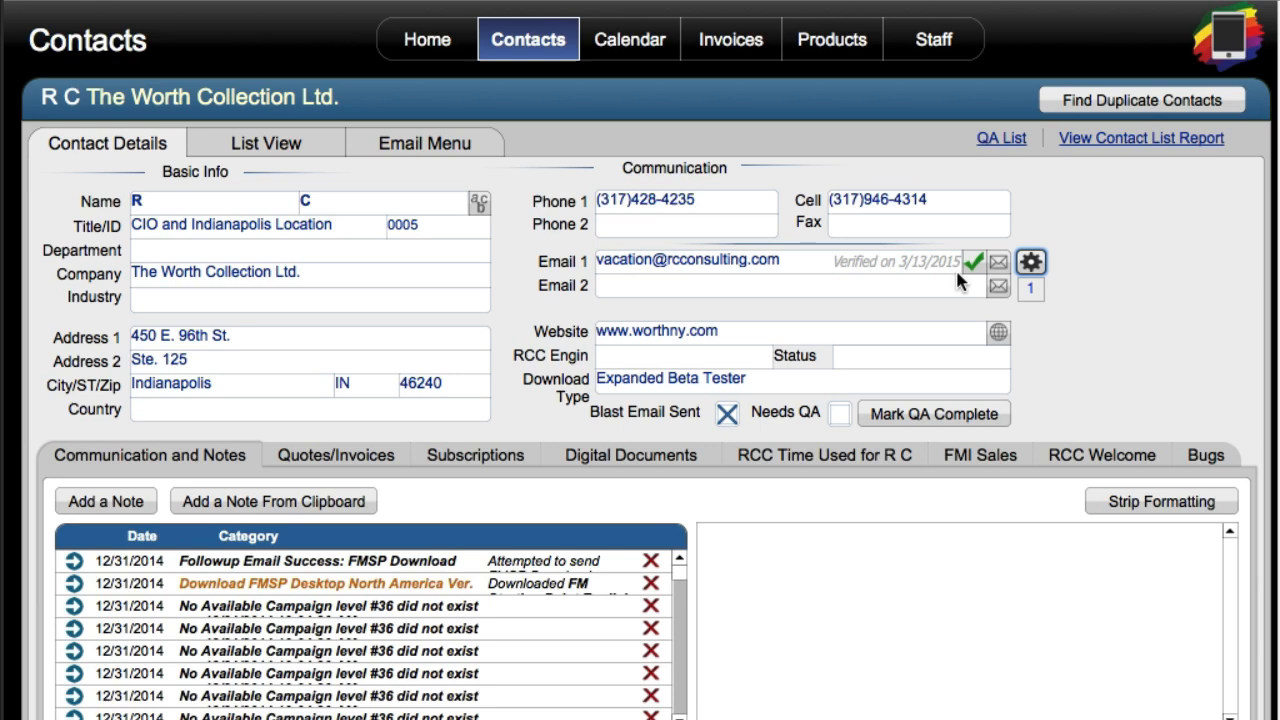
pyautogui.moveTo(1015, 297)
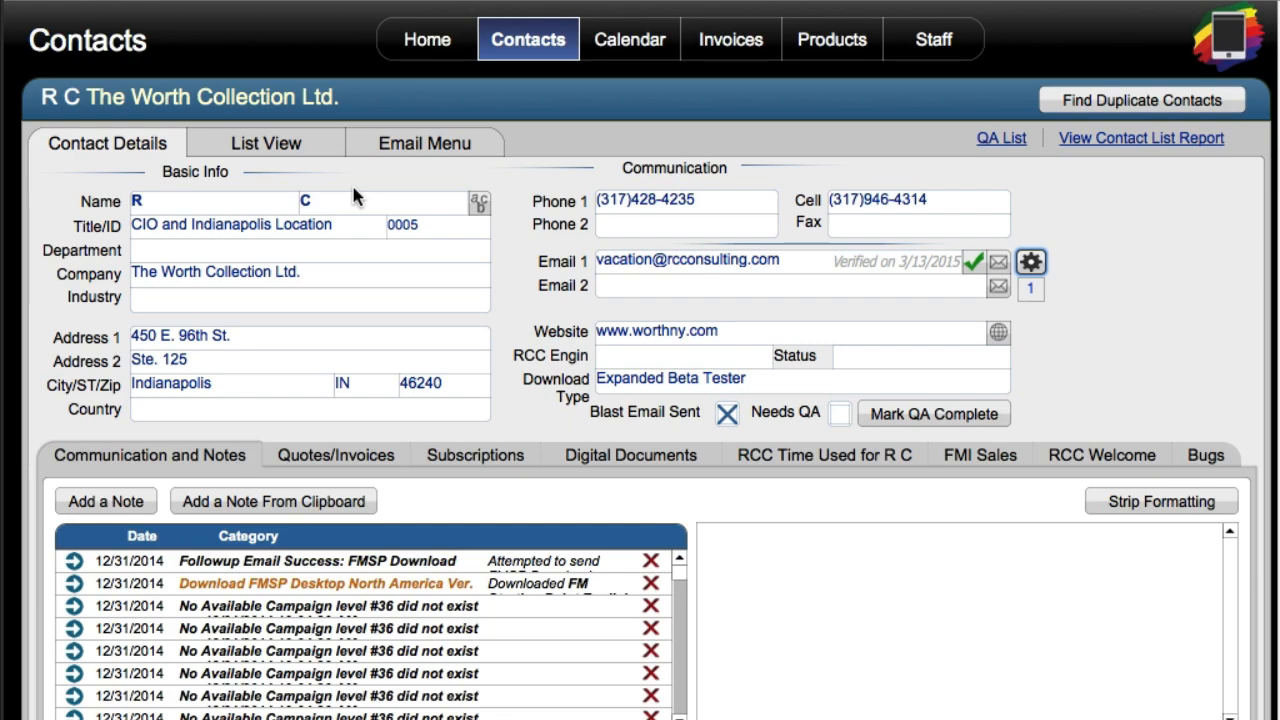
# Verify Email 1 for The Worth Collection Ltd. in the Contacts solution
pyautogui.click(1030, 262)
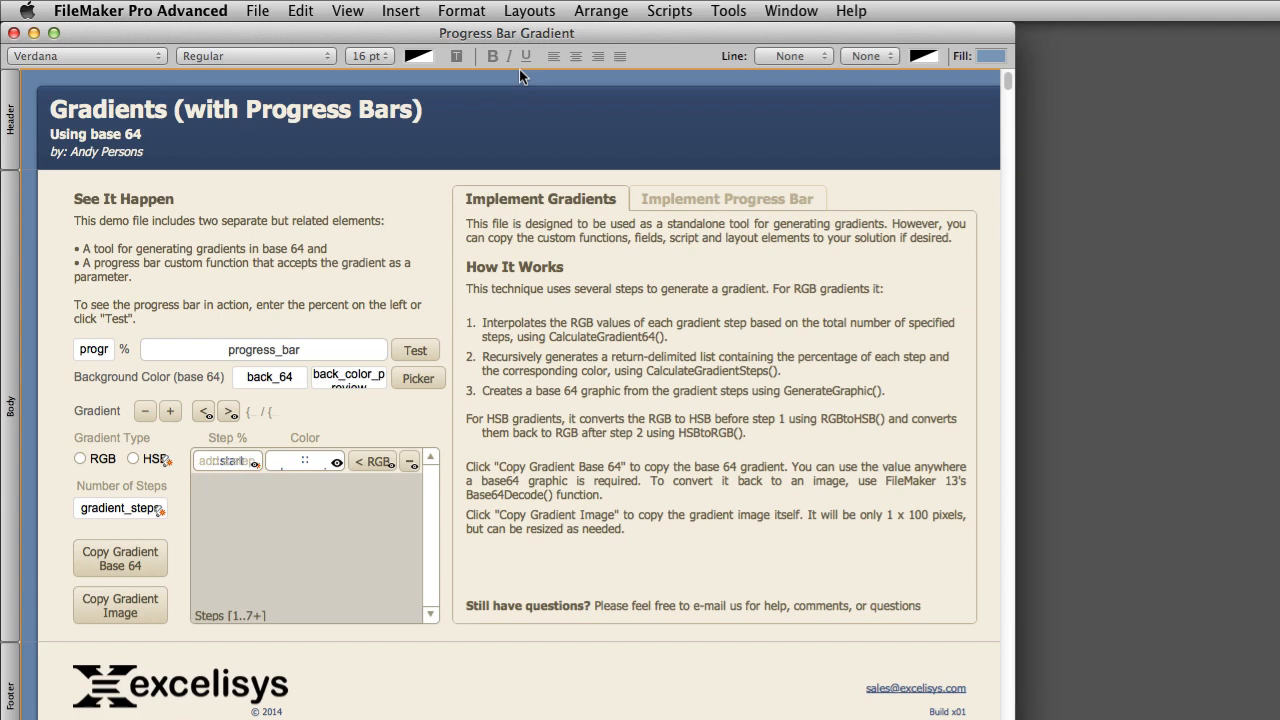
pyautogui.moveTo(481, 166)
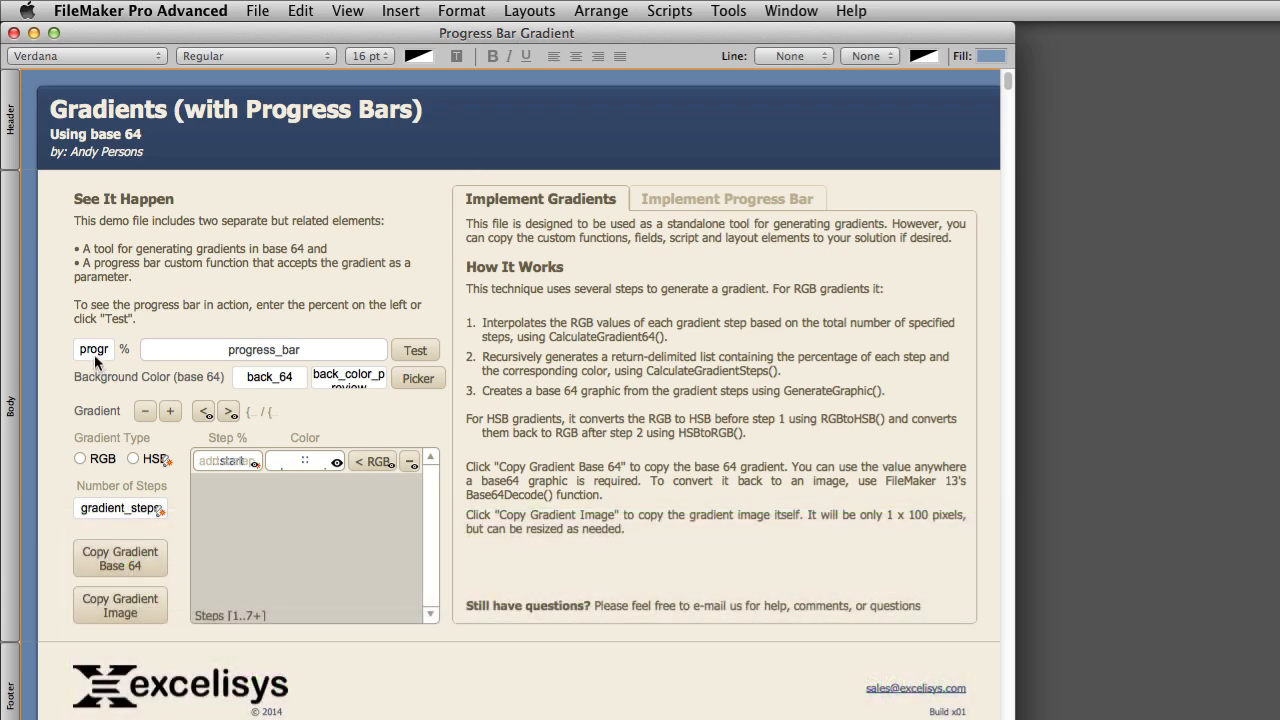
pyautogui.click(94, 349)
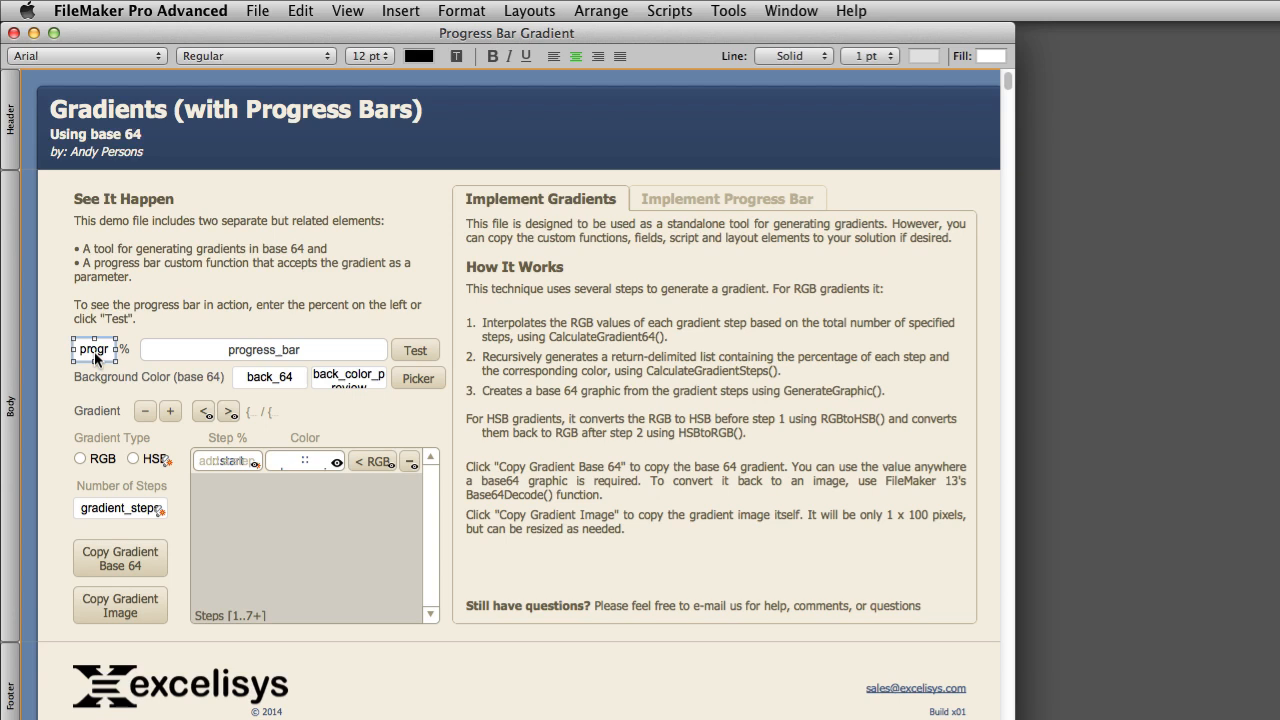
pyautogui.moveTo(105, 360)
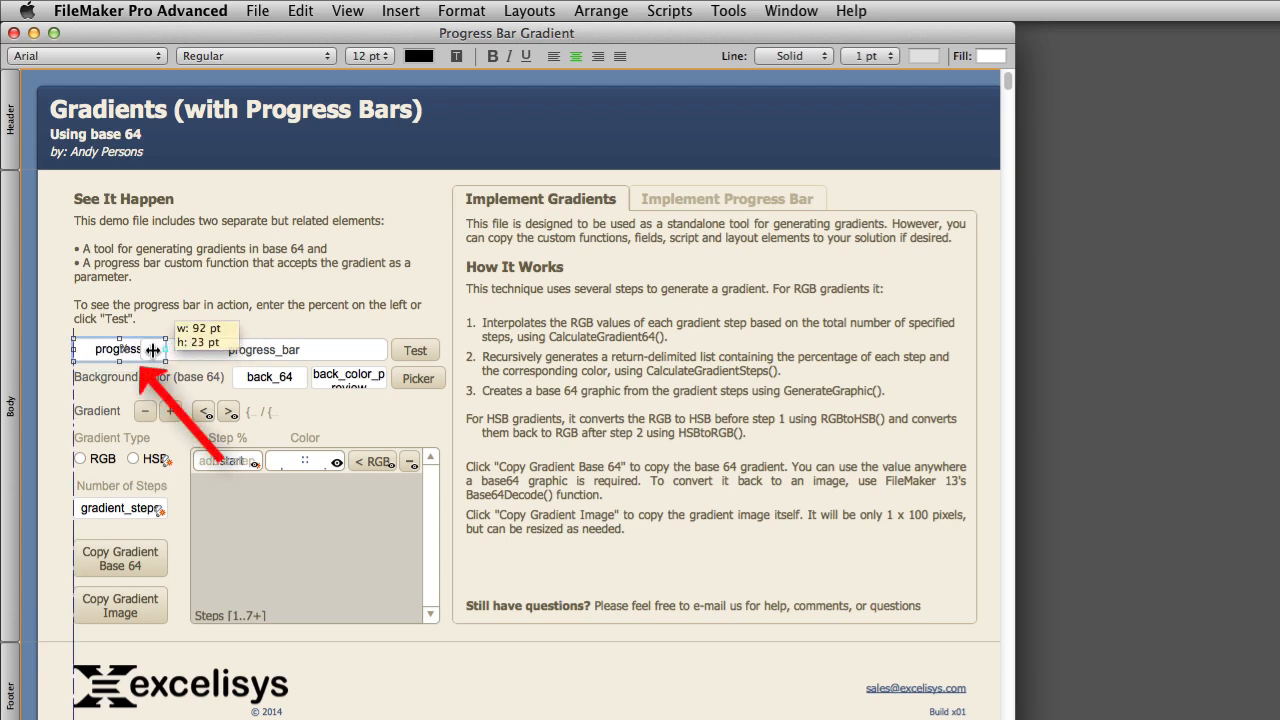
pyautogui.moveTo(155, 349); pyautogui.dragTo(100, 349)
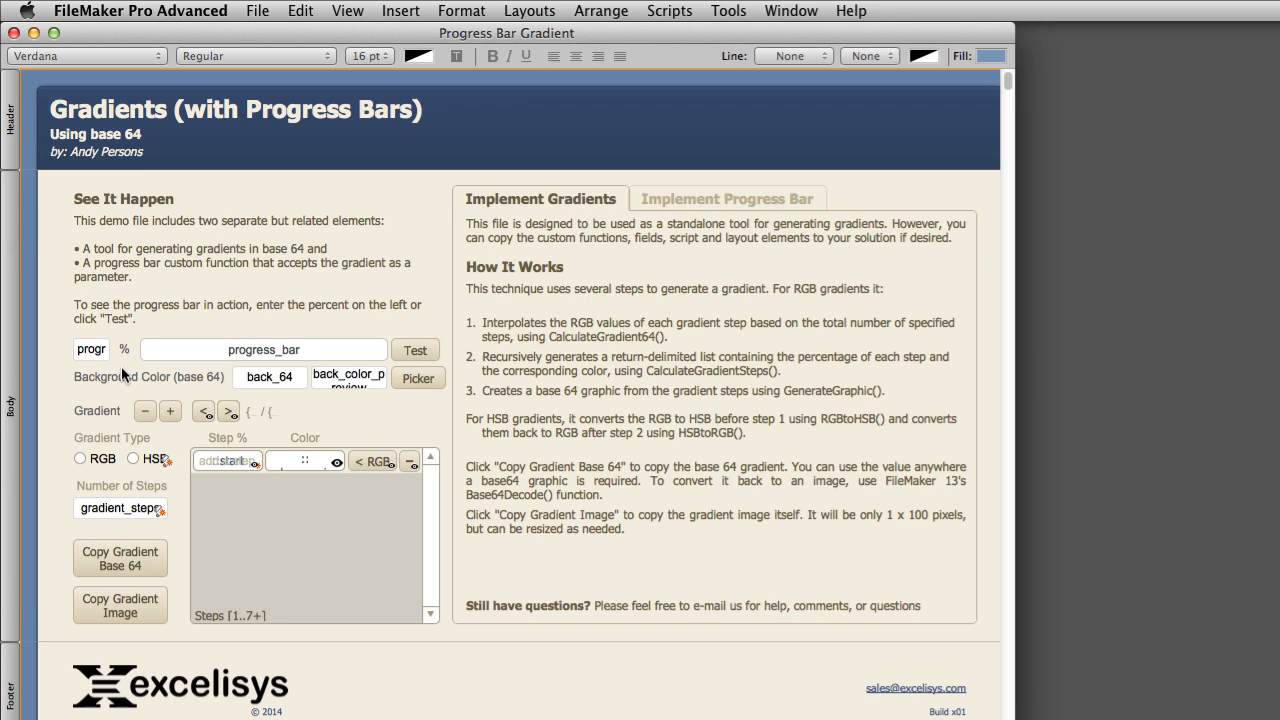
pyautogui.moveTo(642, 62)
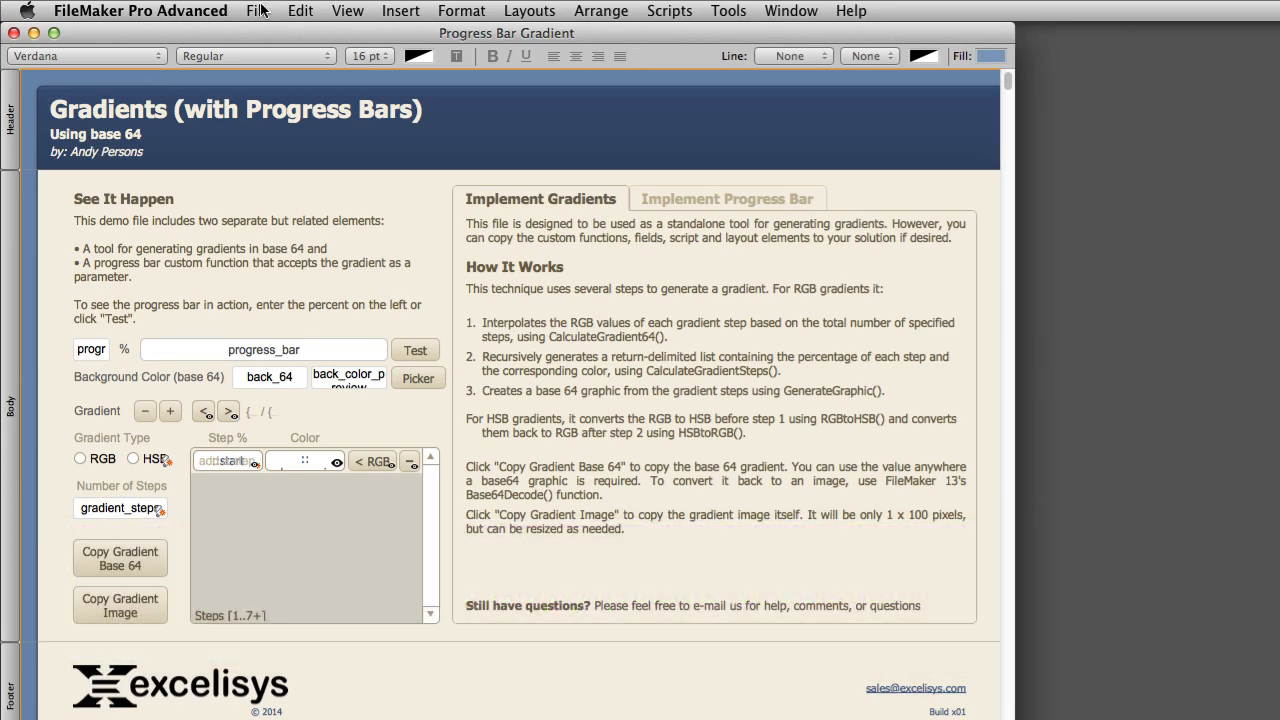
# Copy the ProgressBarGradient custom function from the demo and paste it into FMSP
pyautogui.click(257, 11)
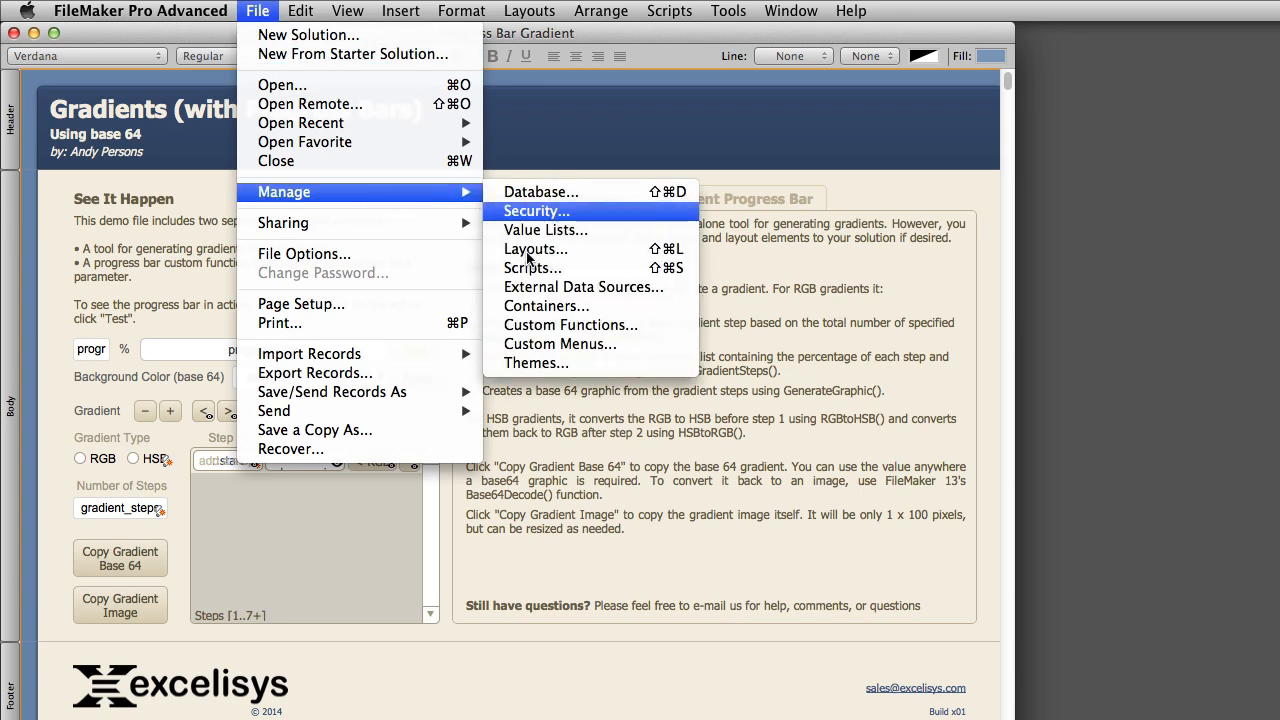
pyautogui.click(570, 324)
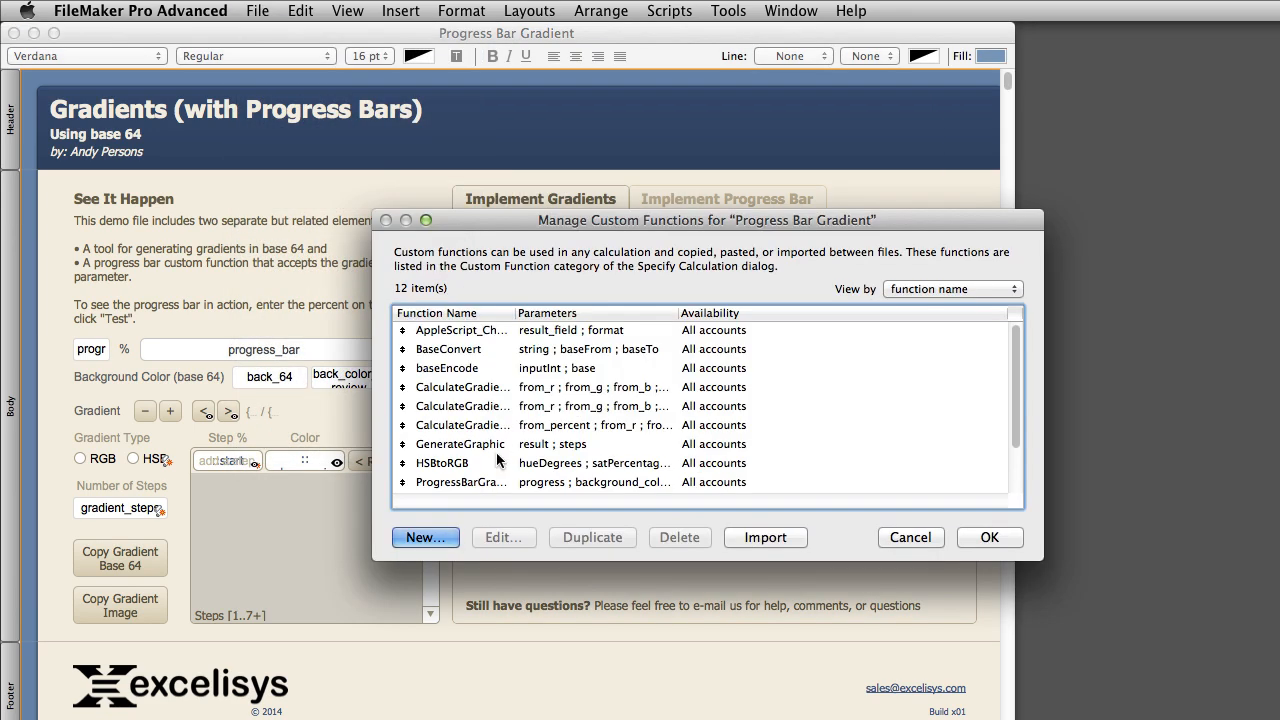
pyautogui.click(461, 427)
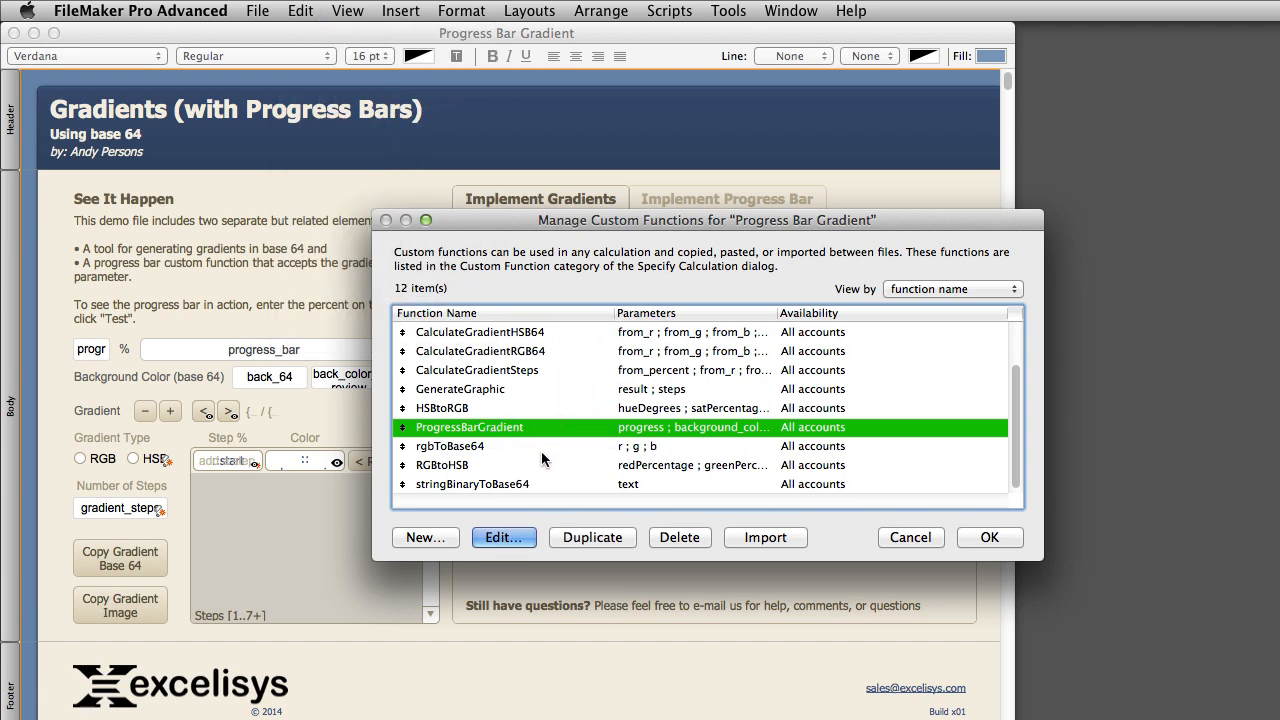
pyautogui.click(909, 537)
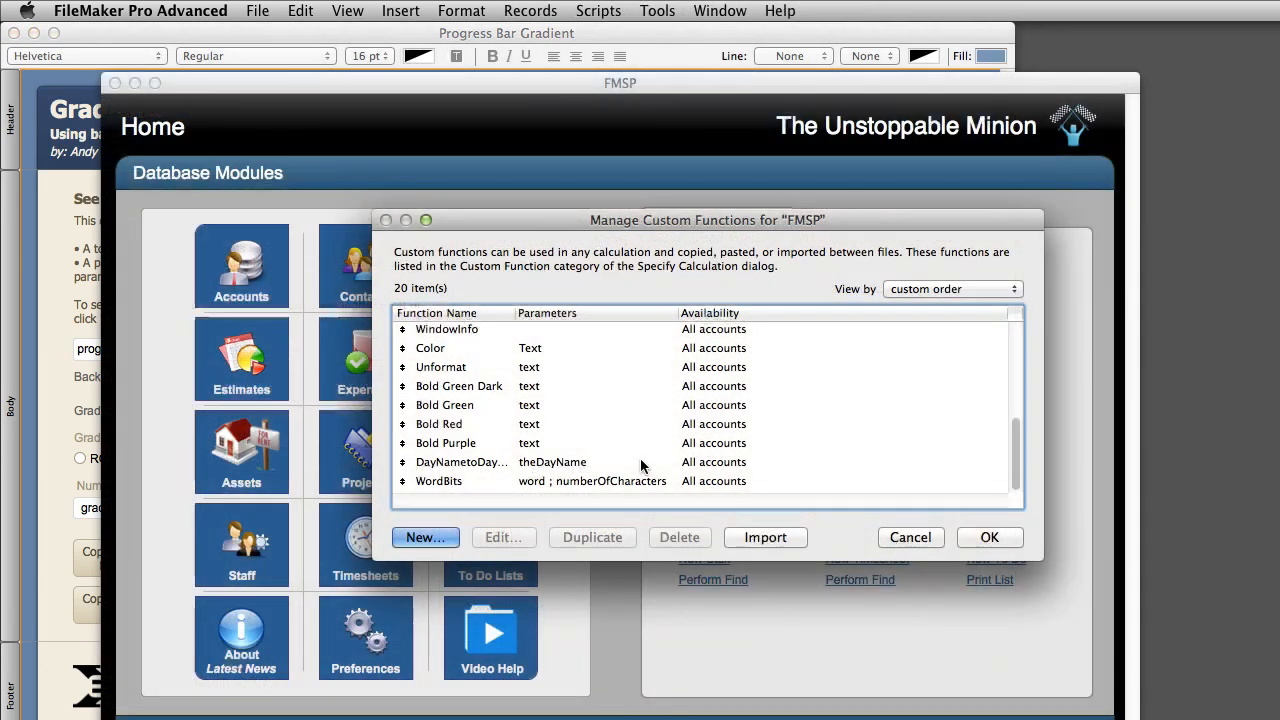
pyautogui.click(300, 11)
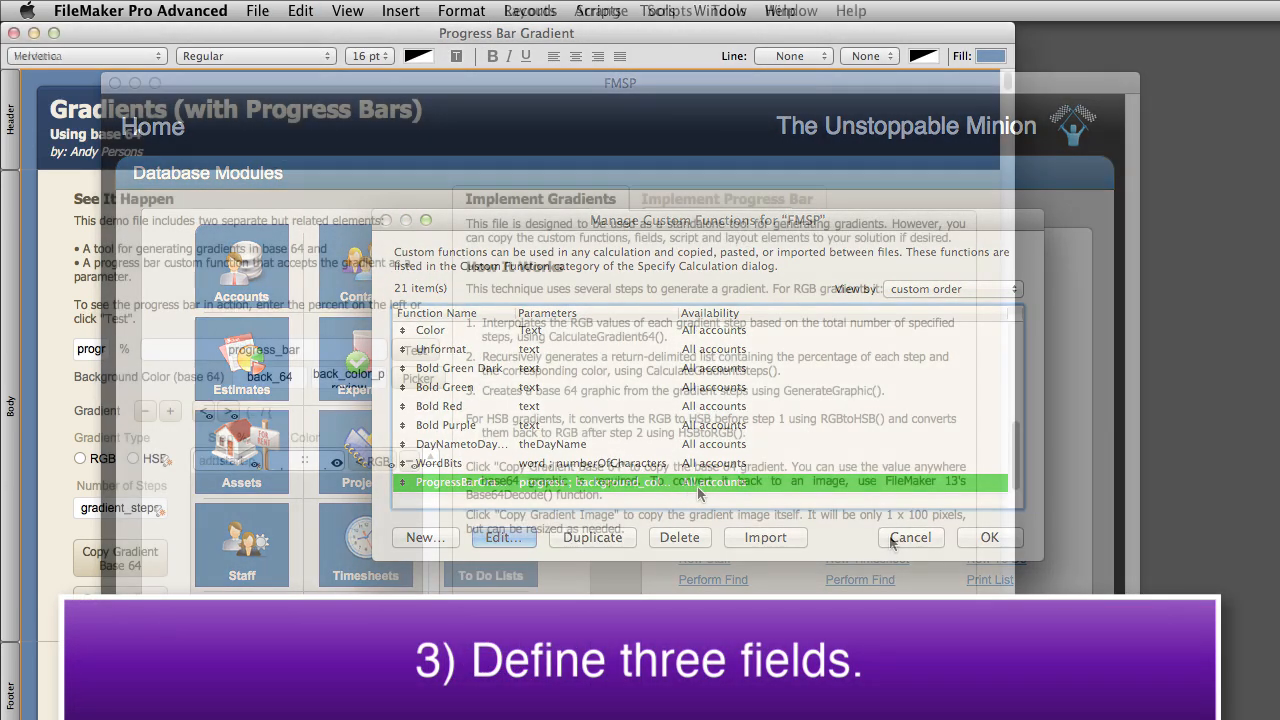
pyautogui.click(909, 537)
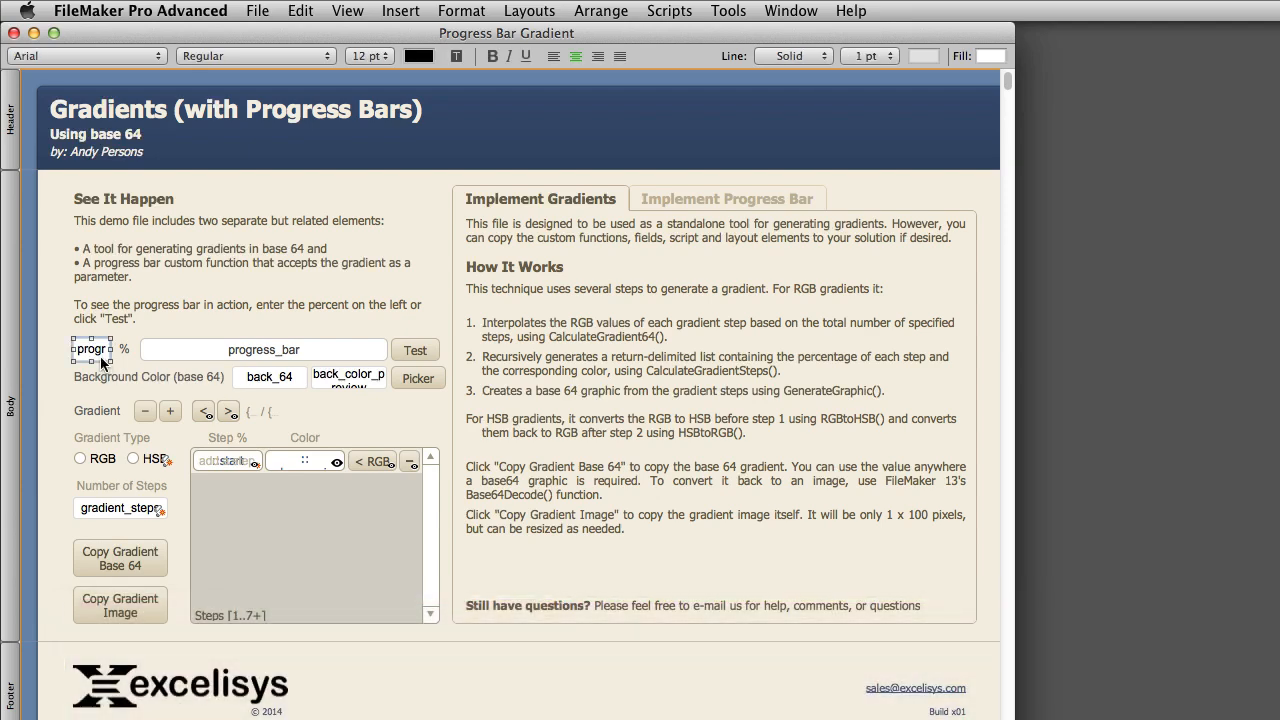
pyautogui.moveTo(277, 423)
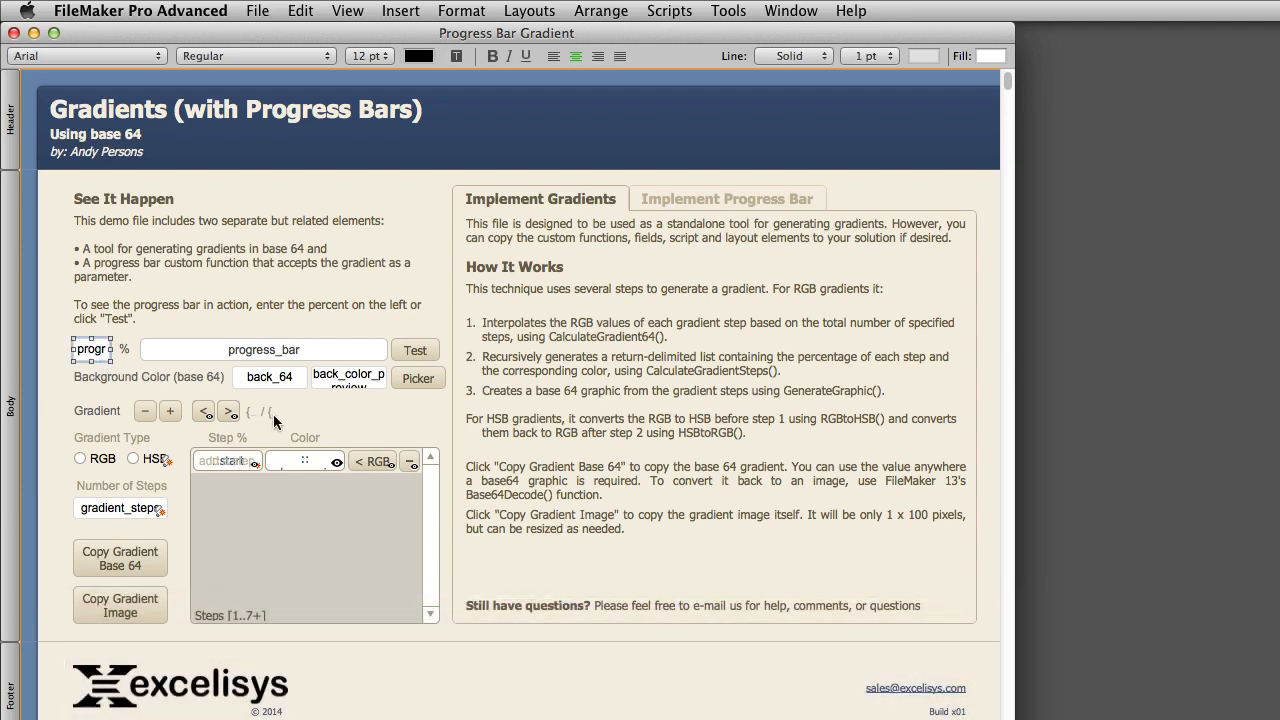
# Review the demo's back_64 and global progress field definitions in Manage Database
pyautogui.click(270, 377)
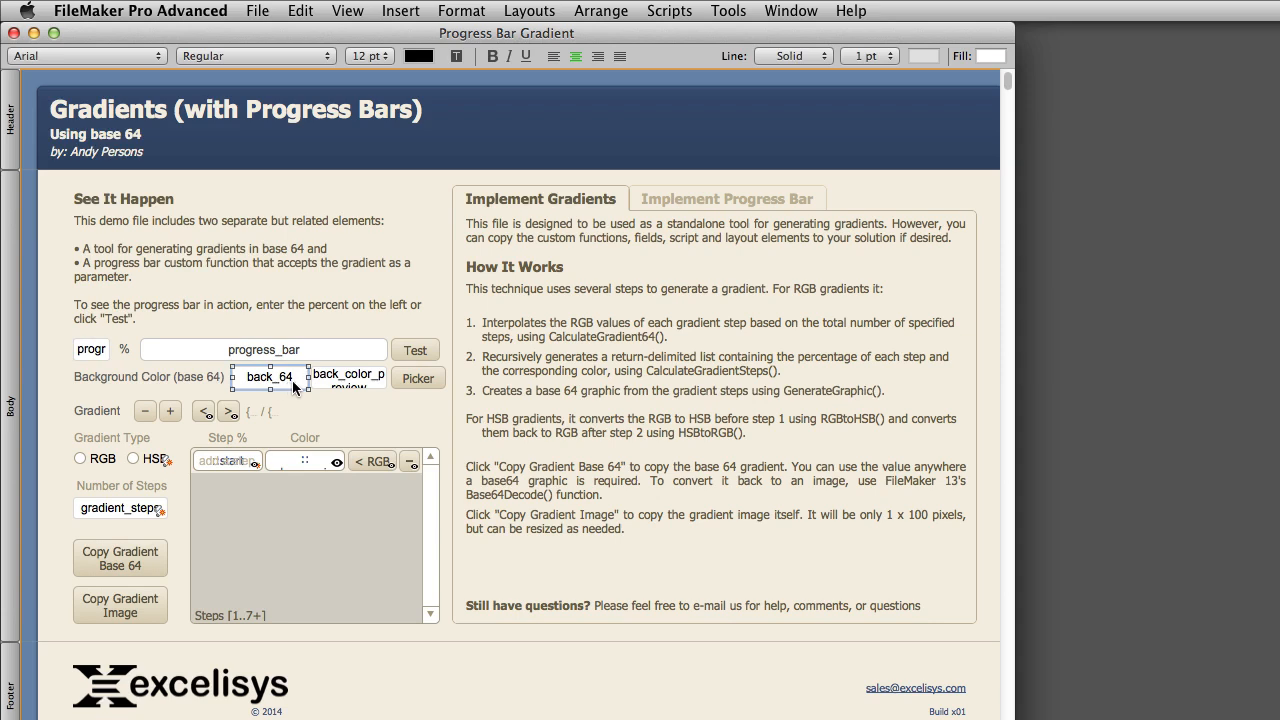
pyautogui.moveTo(333, 386)
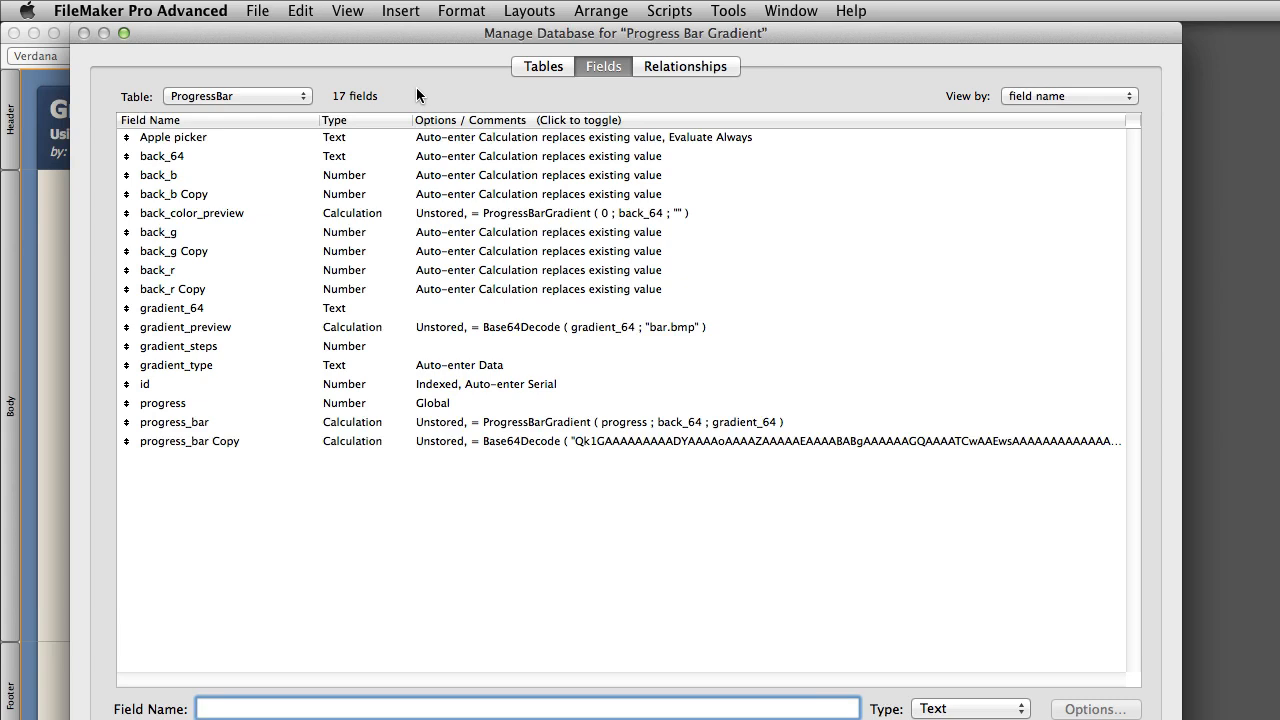
pyautogui.moveTo(235, 392)
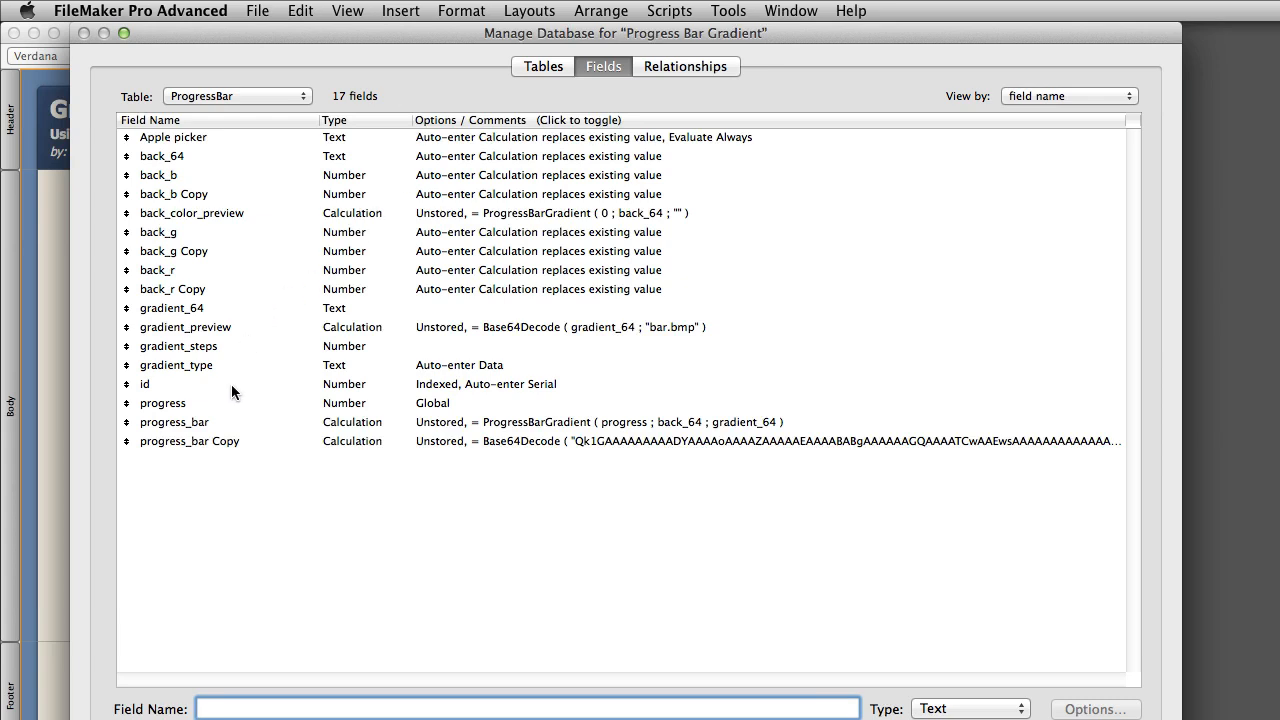
pyautogui.click(163, 403)
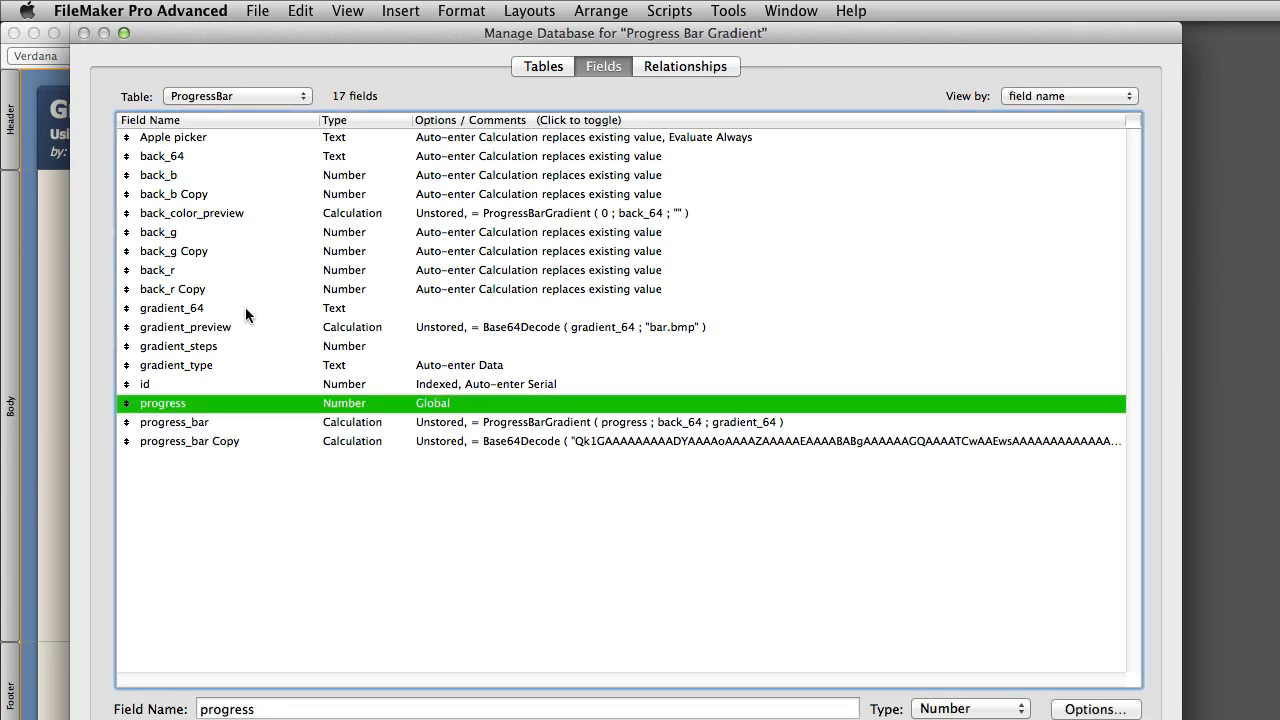
pyautogui.click(171, 308)
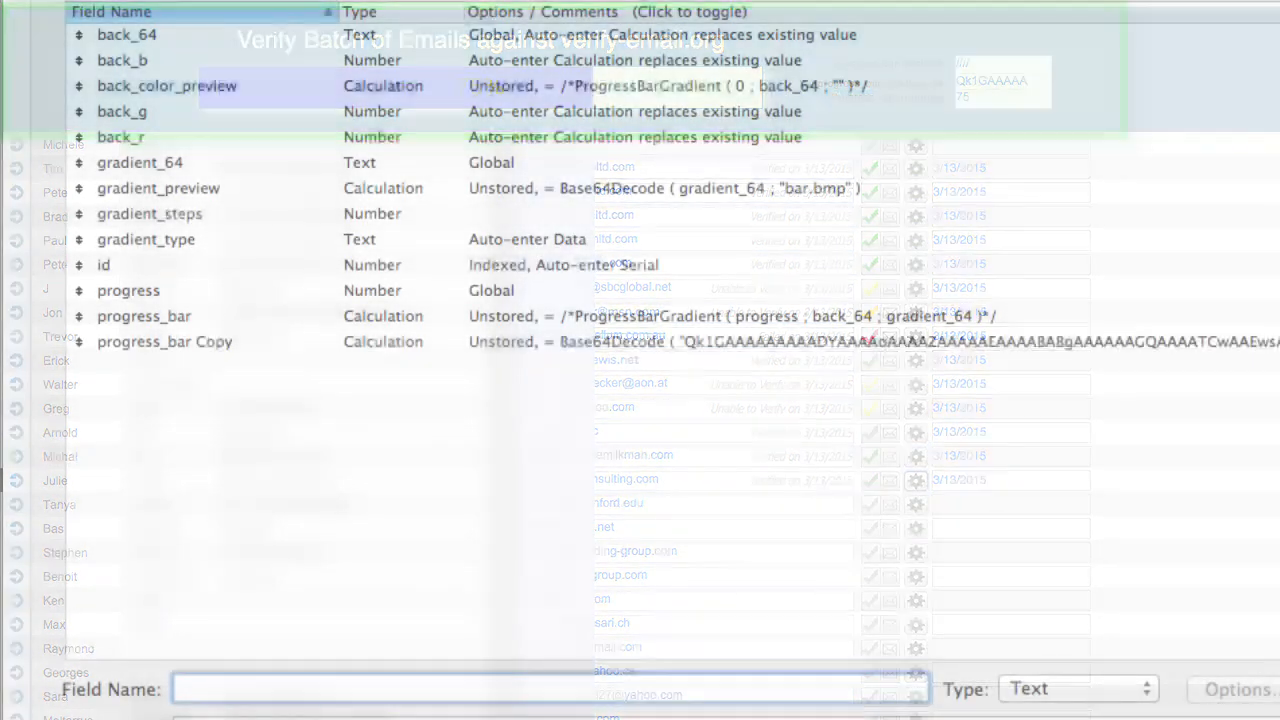
pyautogui.click(140, 162)
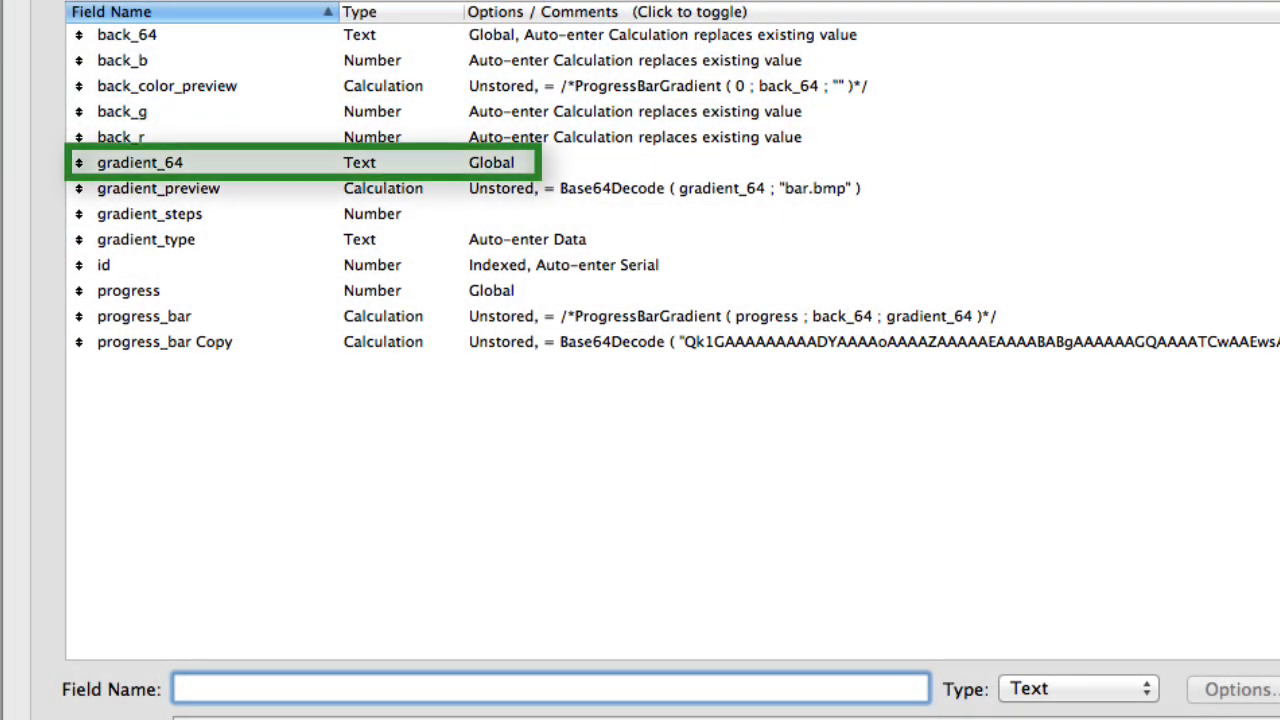
pyautogui.click(166, 85)
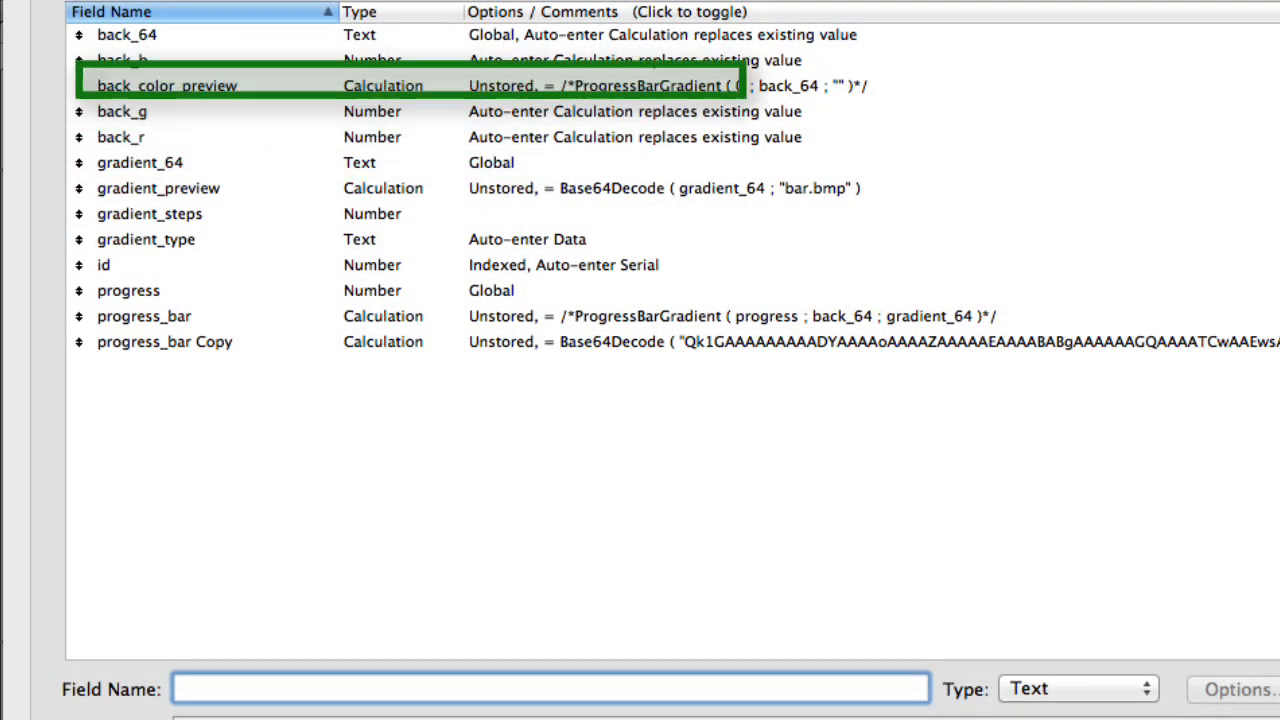
pyautogui.click(127, 34)
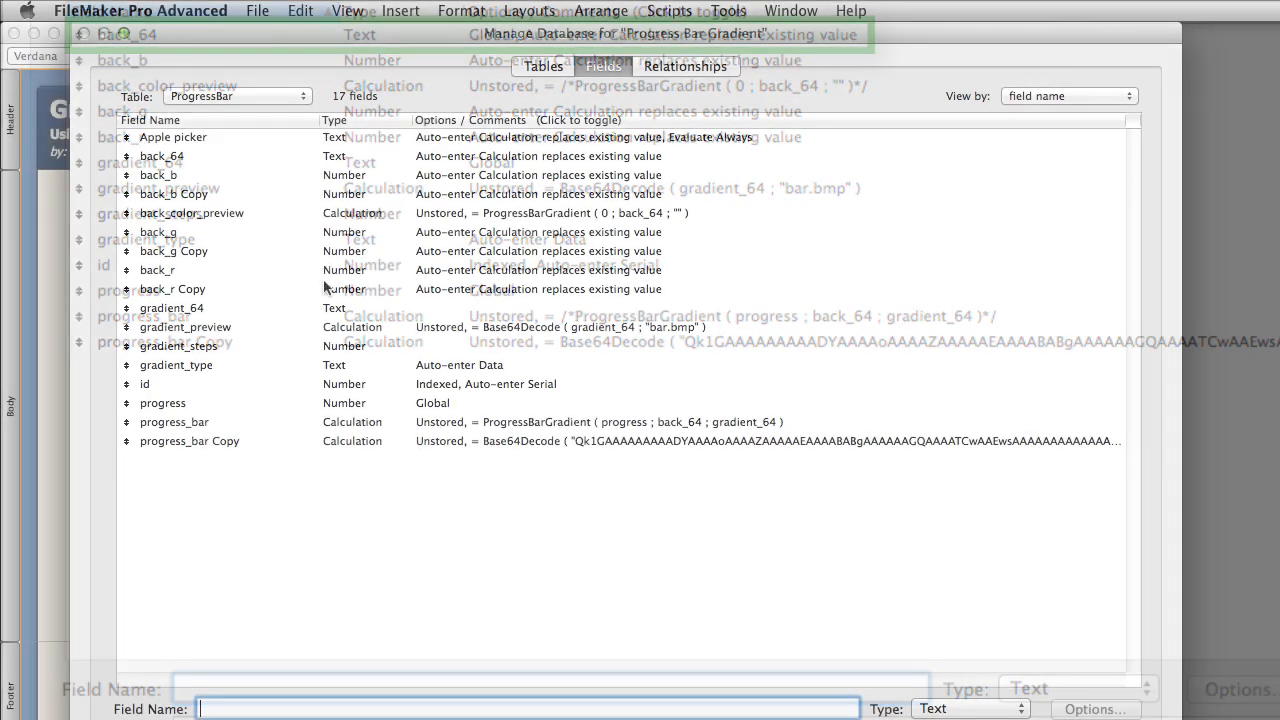
# Select the progress_bar calculation using ProgressBarGradient ( progress ; back_64 ; gradient_64 )
pyautogui.click(174, 421)
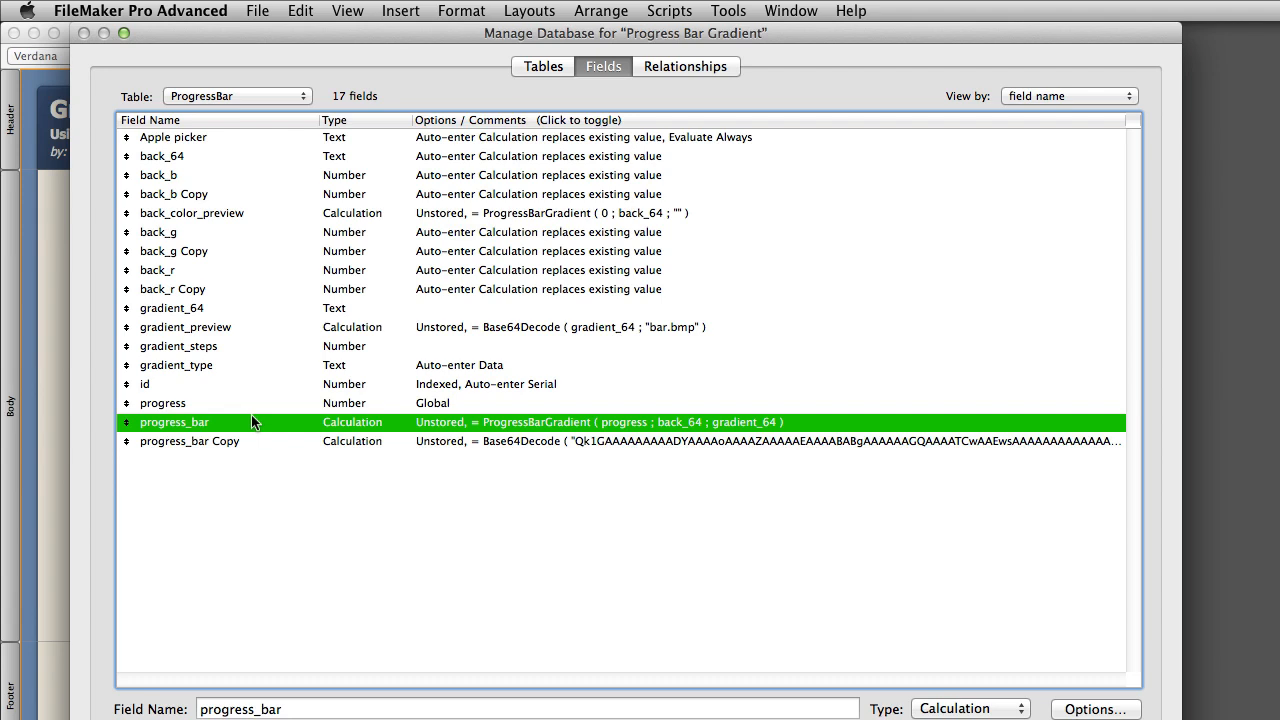
pyautogui.moveTo(278, 420)
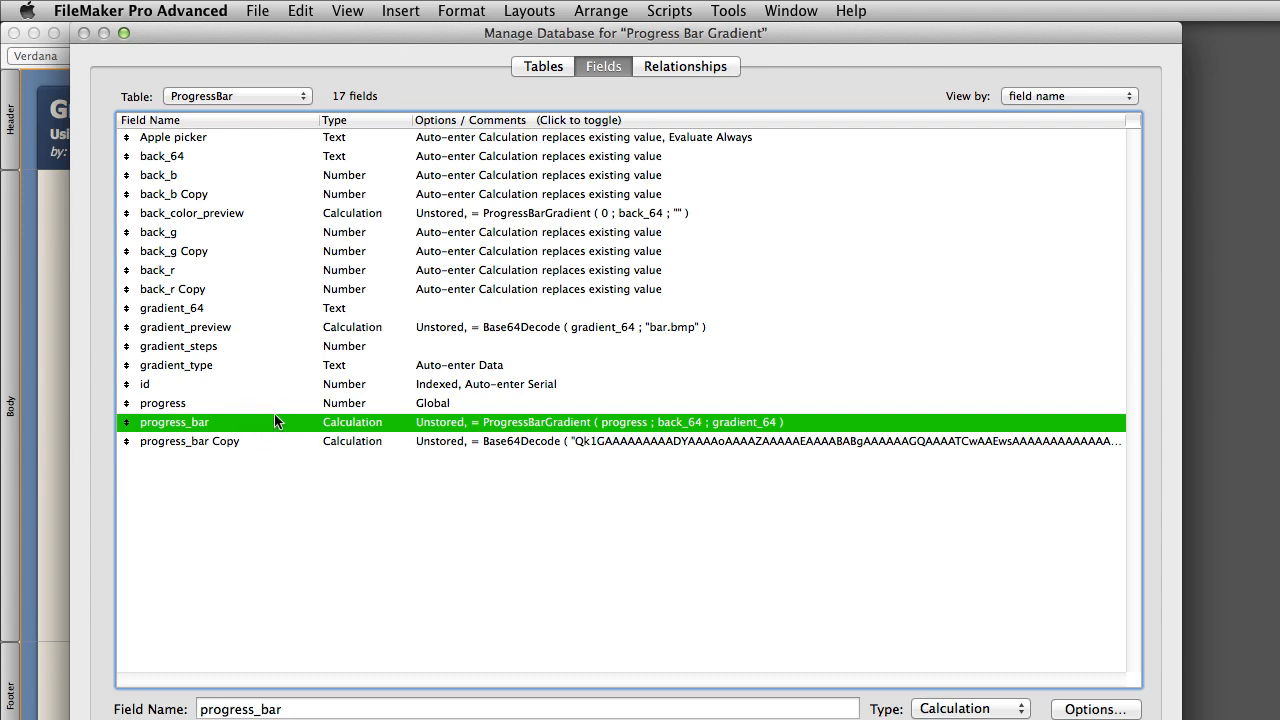
pyautogui.moveTo(175, 432)
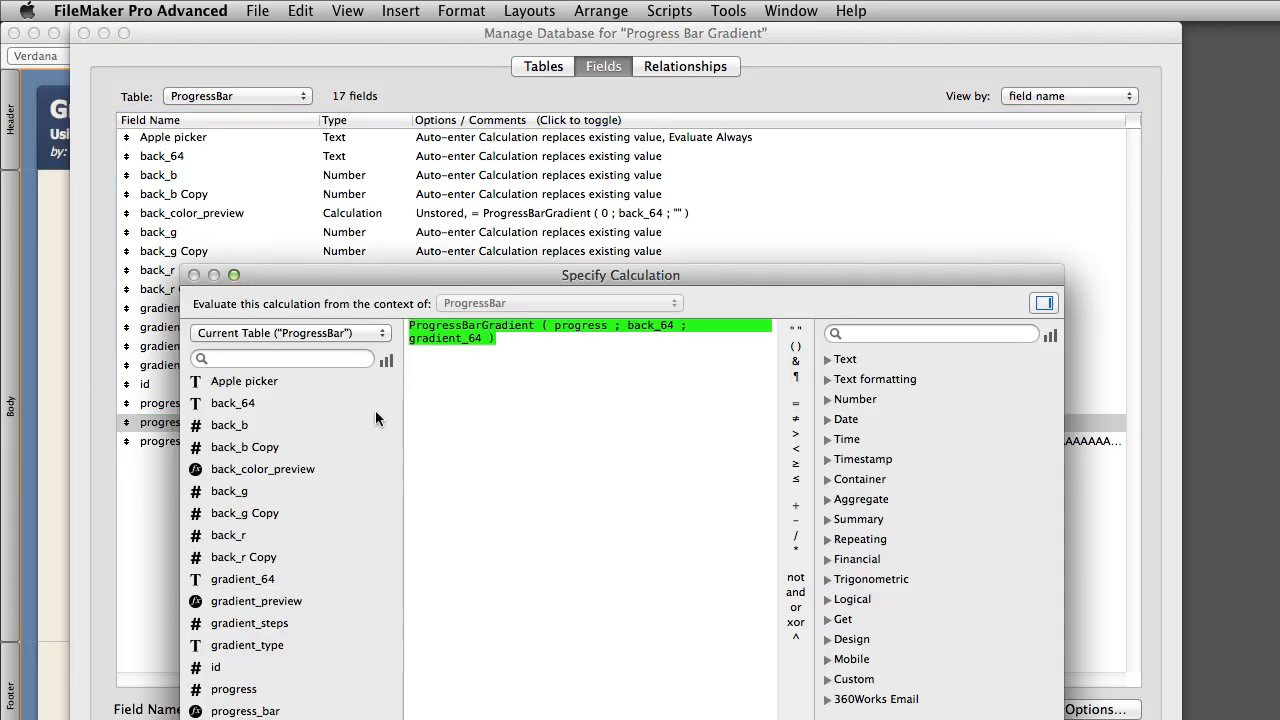
pyautogui.moveTo(470, 461)
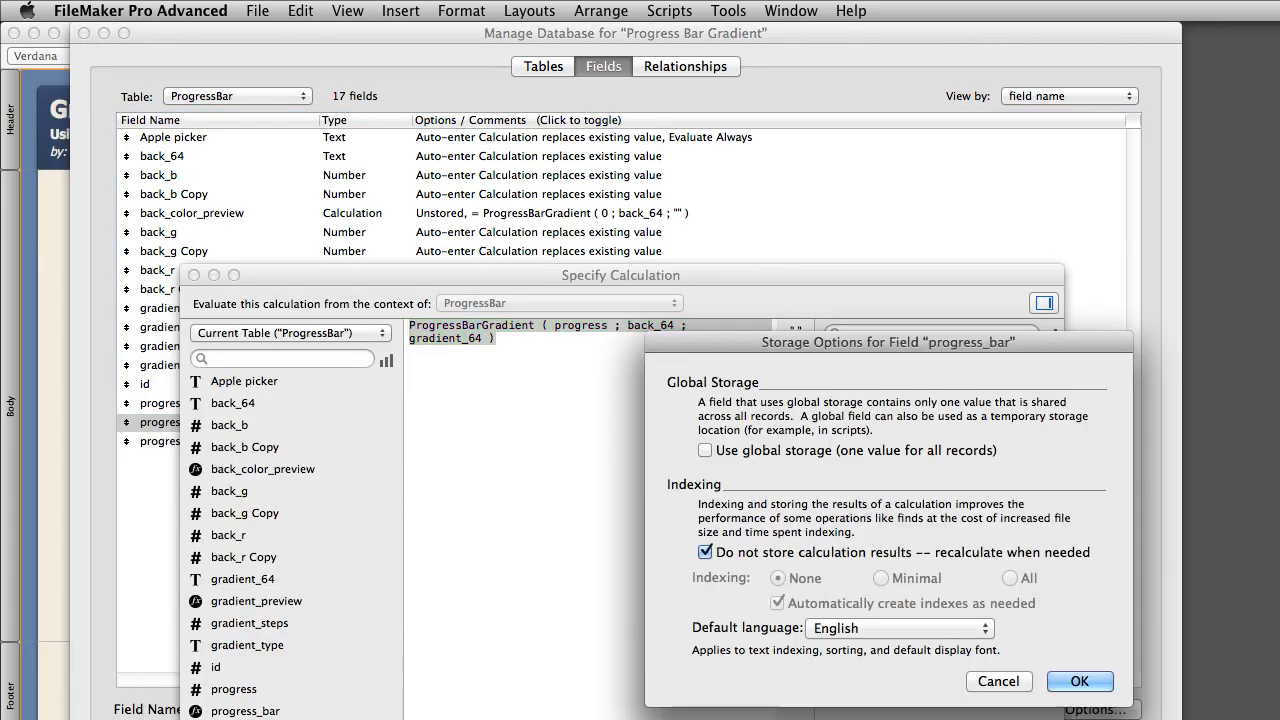
pyautogui.moveTo(879, 567)
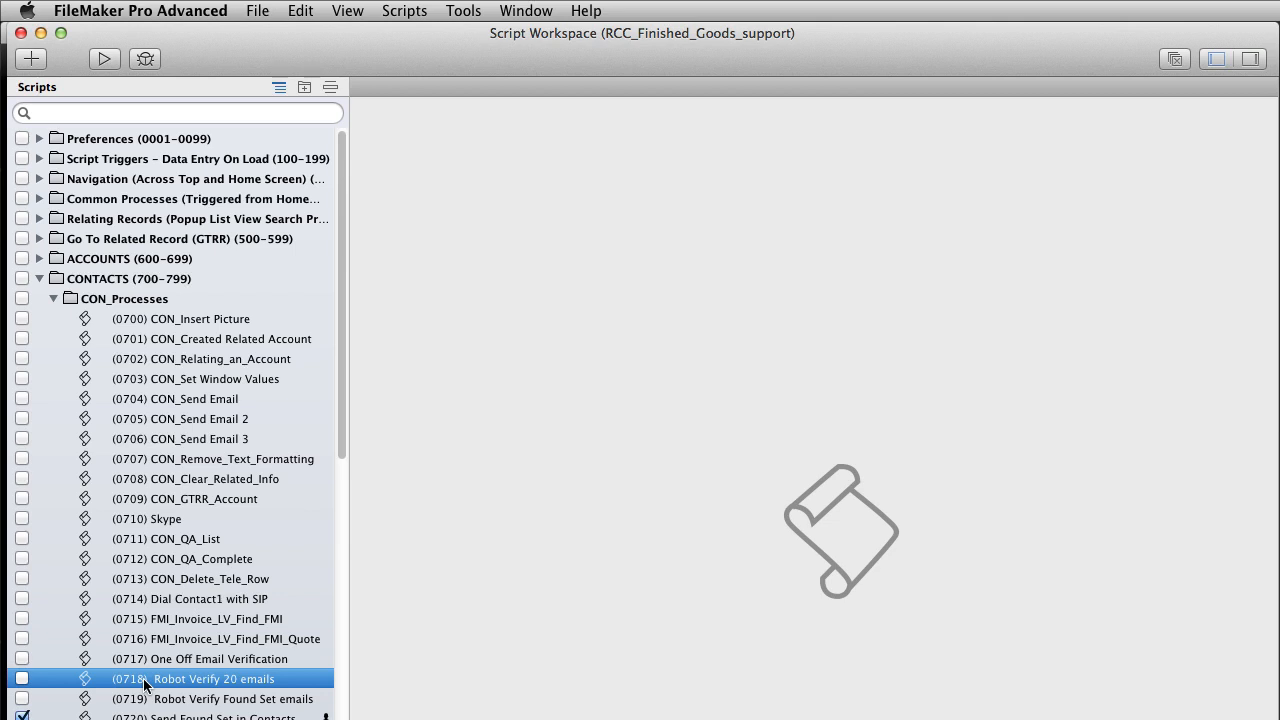
# Open the Robot Verify 20 emails script in Script Workspace
pyautogui.doubleClick(197, 679)
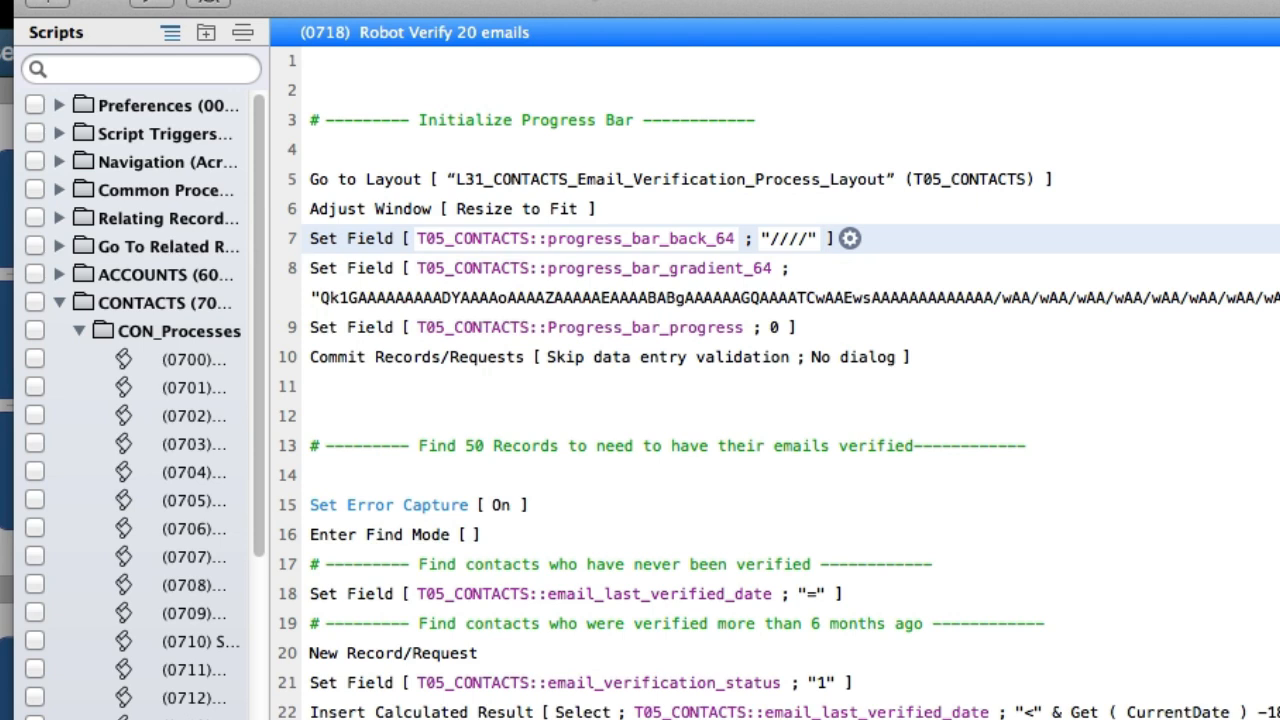
pyautogui.moveTo(604, 5)
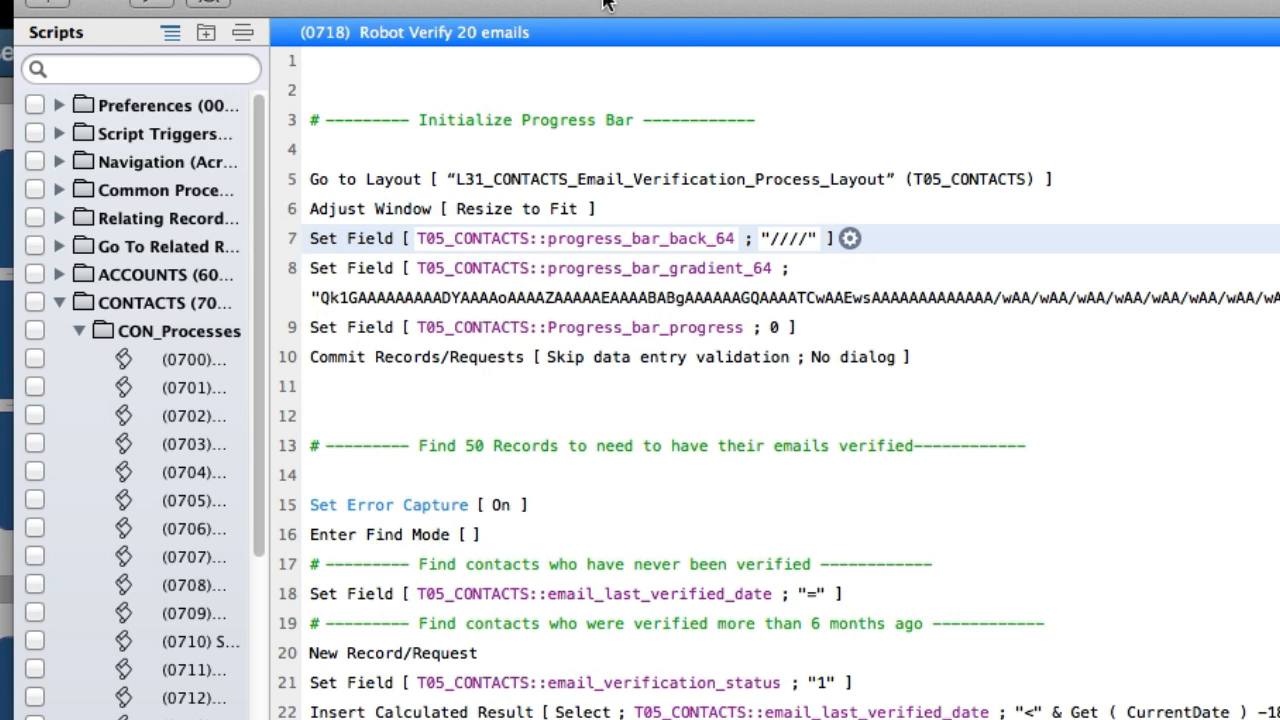
pyautogui.moveTo(850, 280)
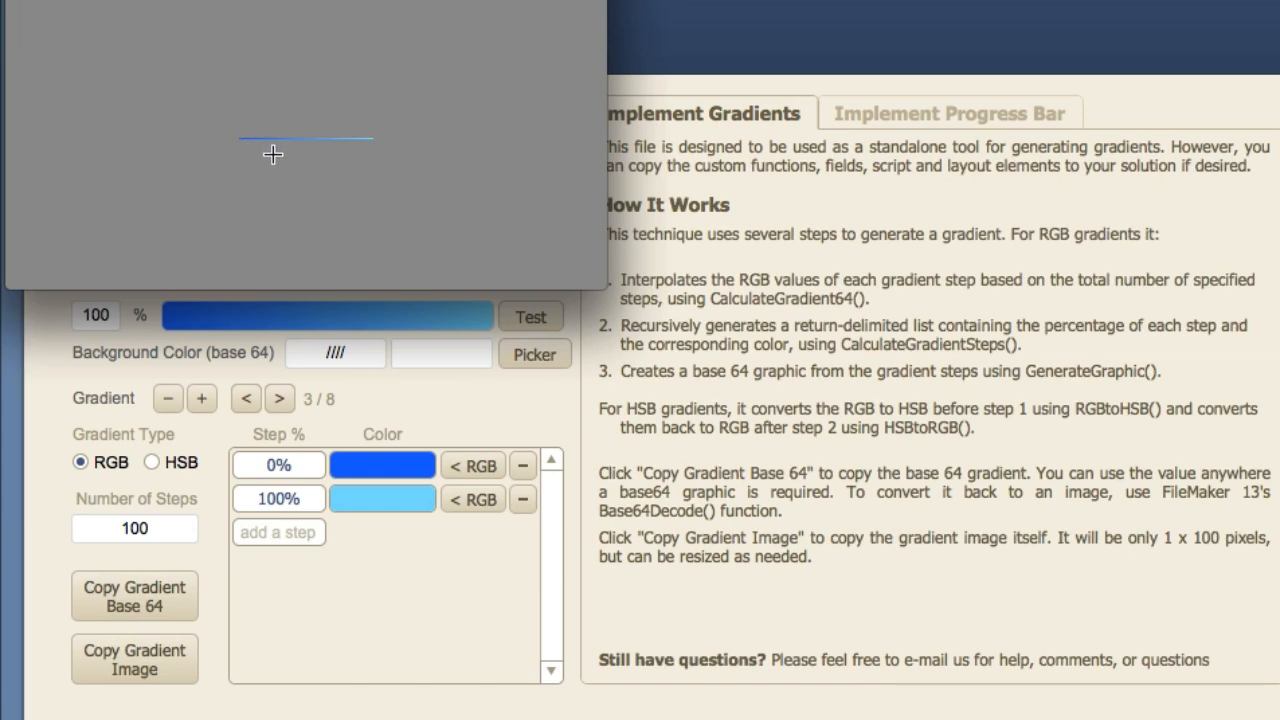
pyautogui.moveTo(322, 154)
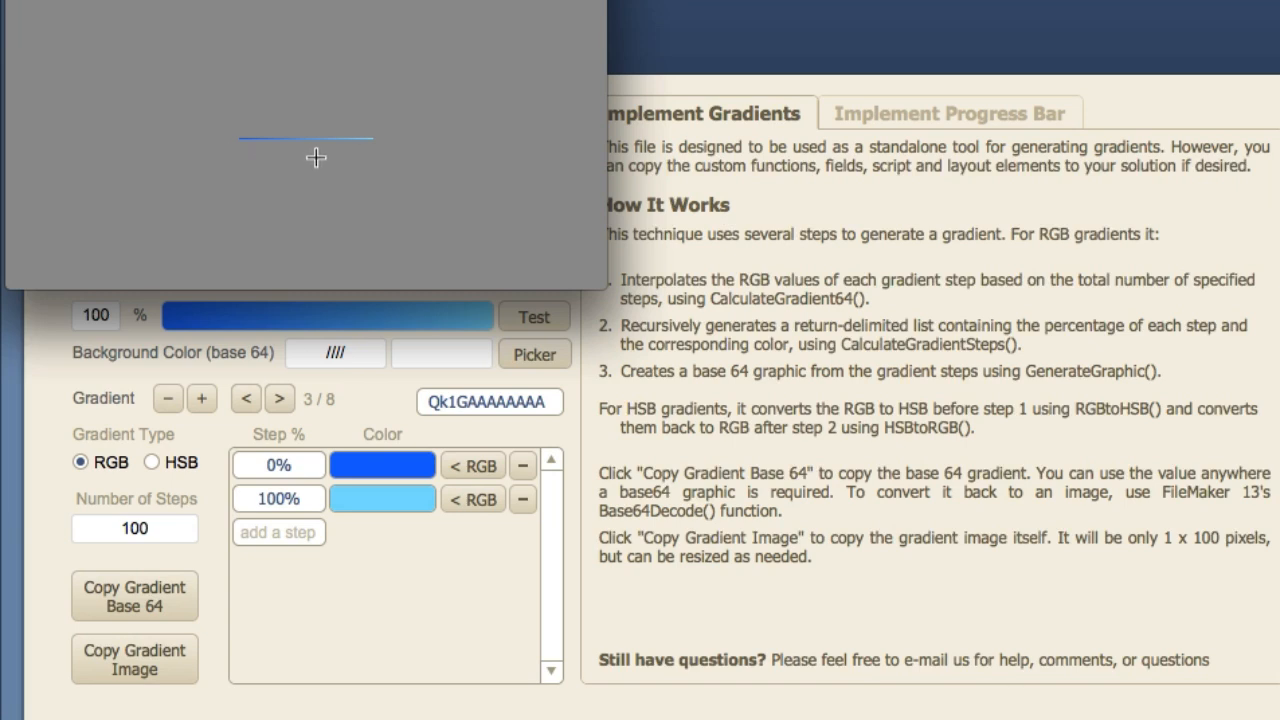
pyautogui.moveTo(351, 157)
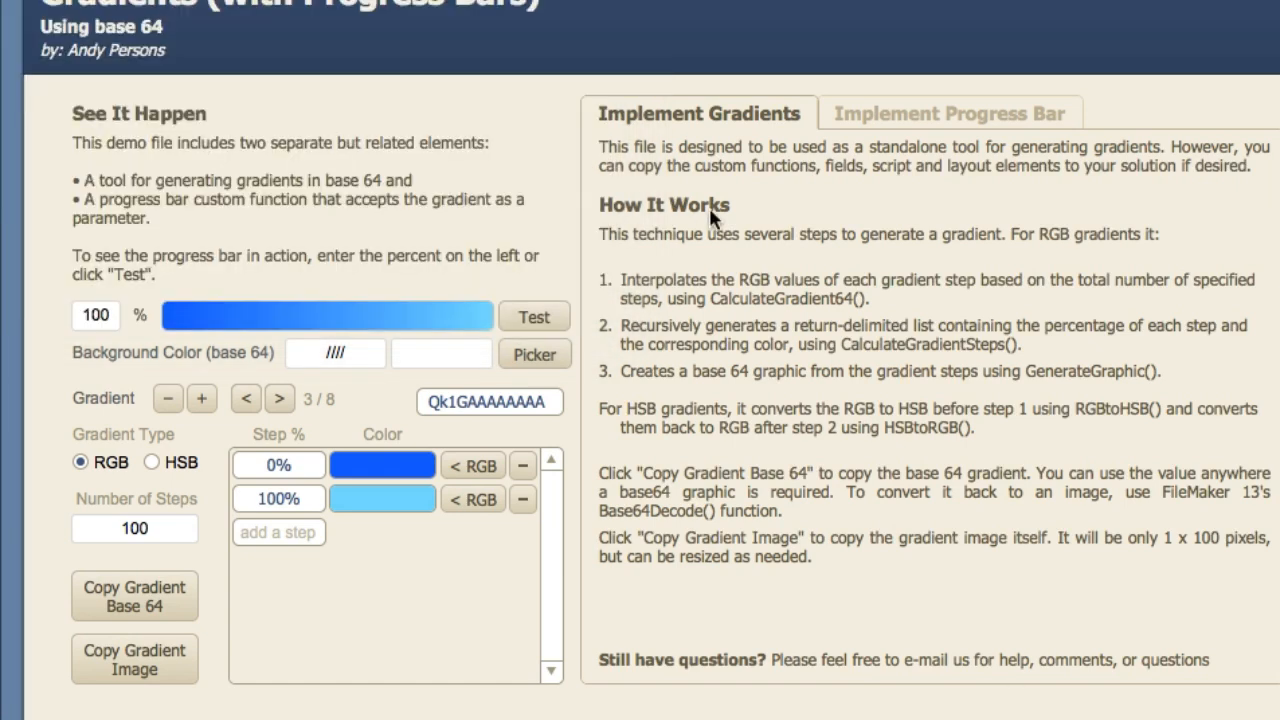
pyautogui.moveTo(420, 333)
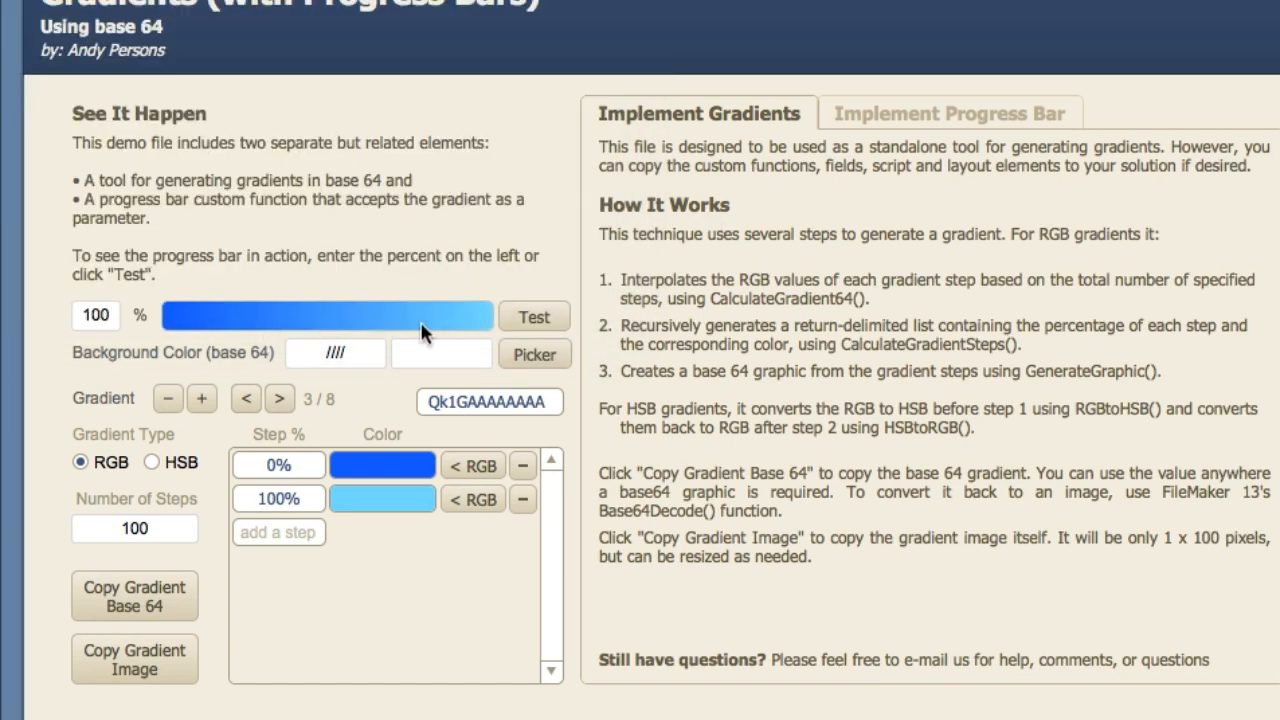
pyautogui.moveTo(308, 330)
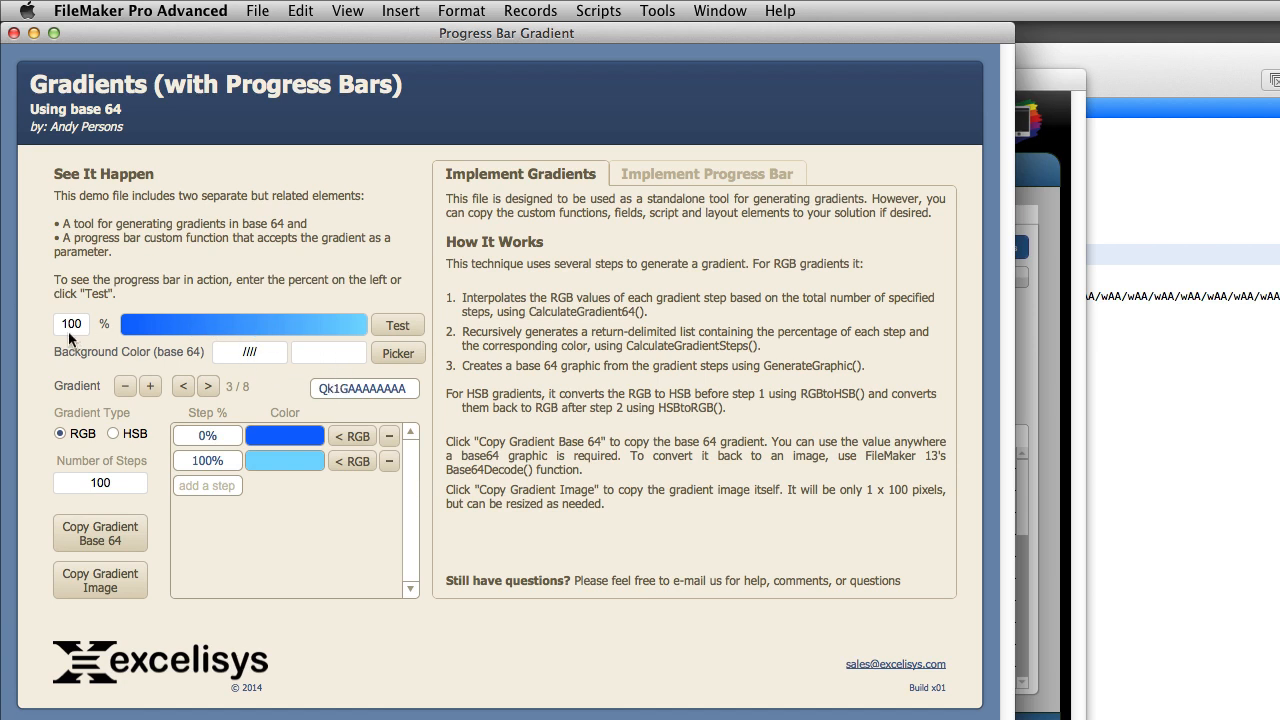
# Select the Background Color base 64 value in the Progress Bar Gradient demo
pyautogui.click(71, 324)
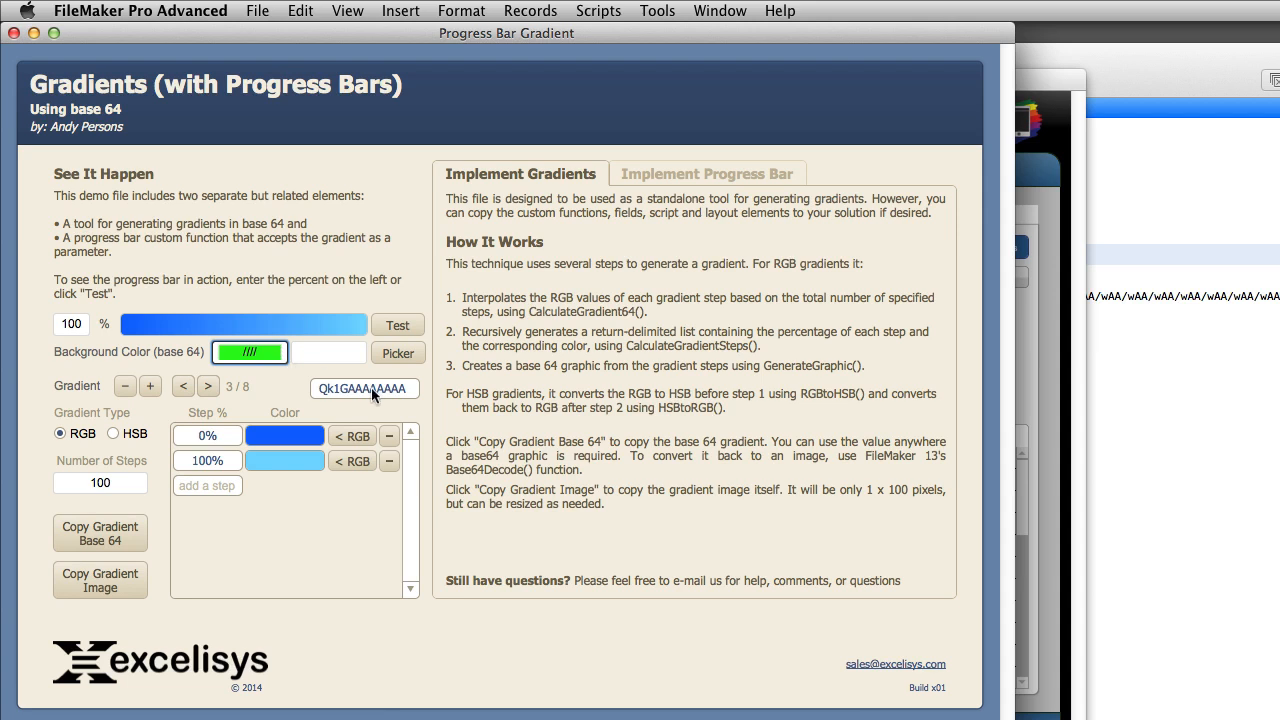
pyautogui.click(363, 388)
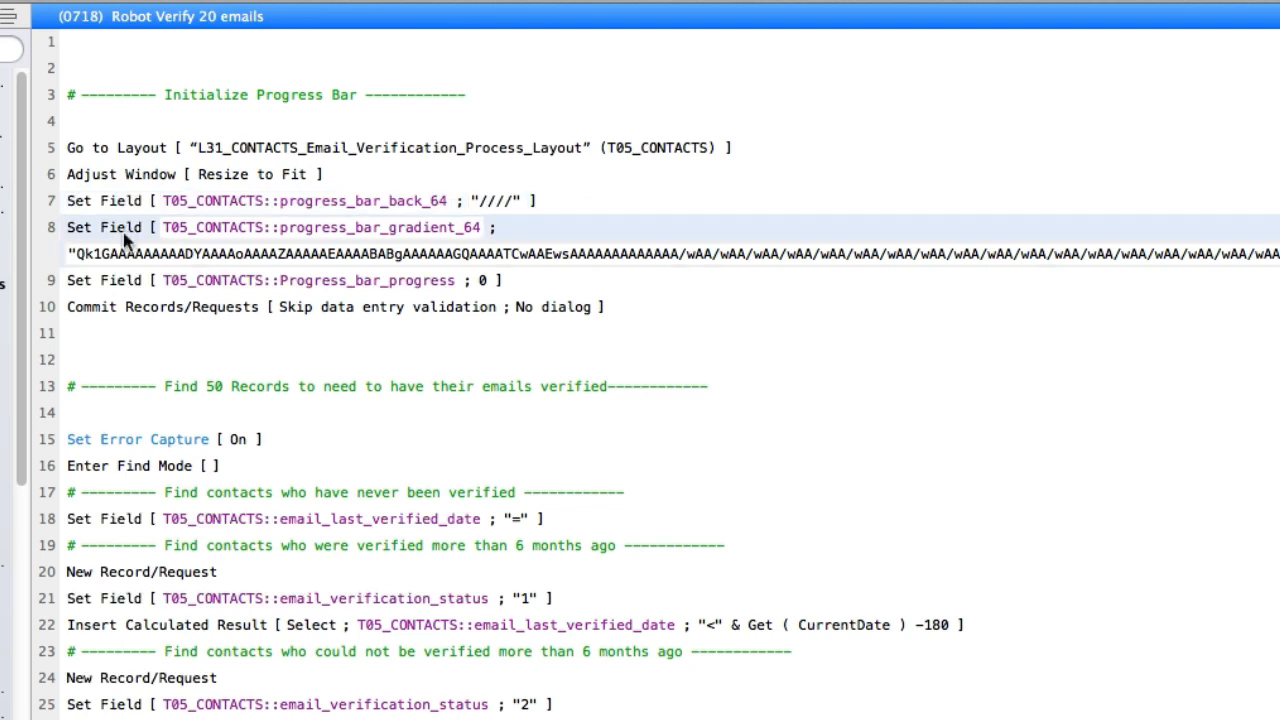
# Review the gradient base64 step, the loop setting progress to 5 * $loop, and its 0.2-second pause
pyautogui.click(300, 200)
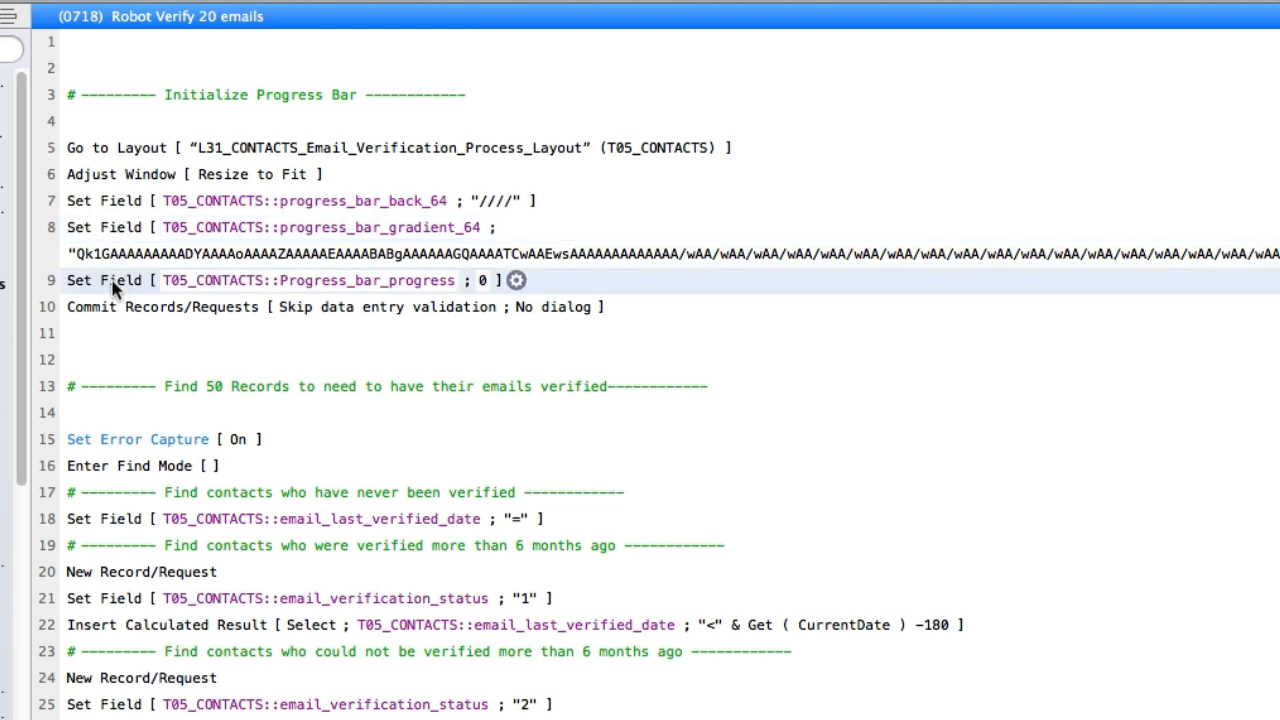
pyautogui.scroll(-3)
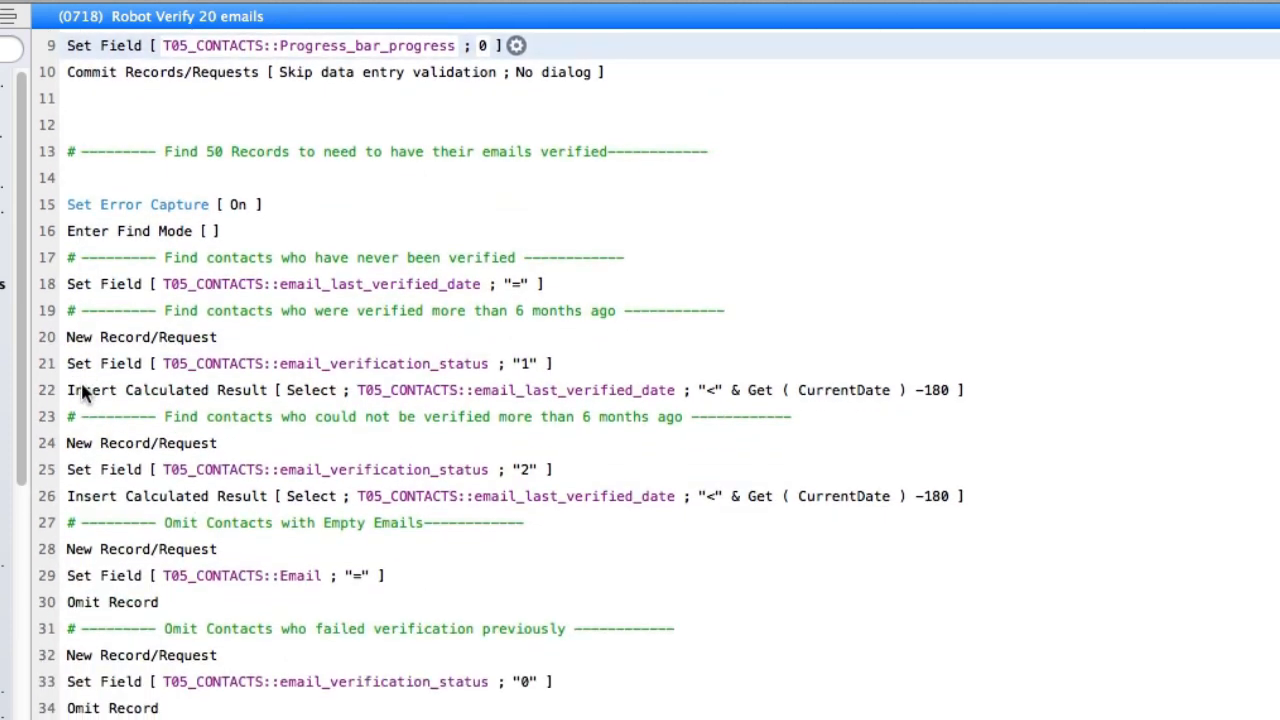
pyautogui.moveTo(400, 605)
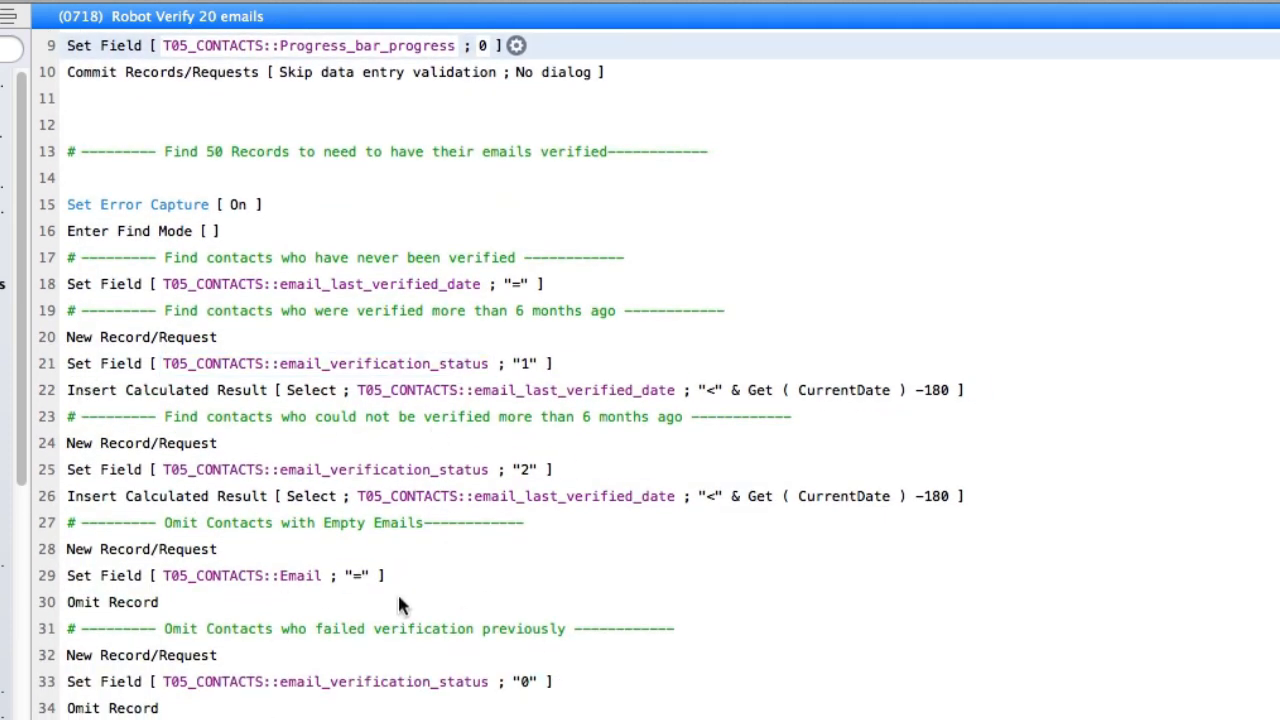
pyautogui.scroll(-3)
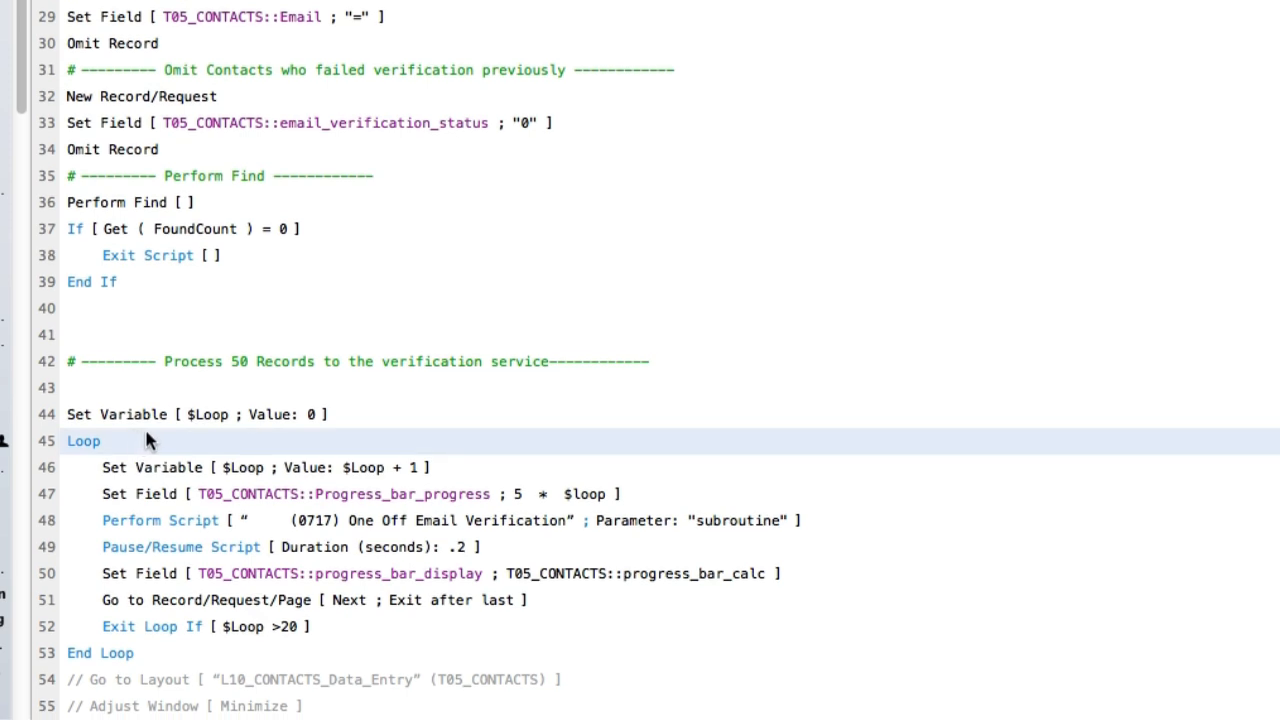
pyautogui.moveTo(168, 668)
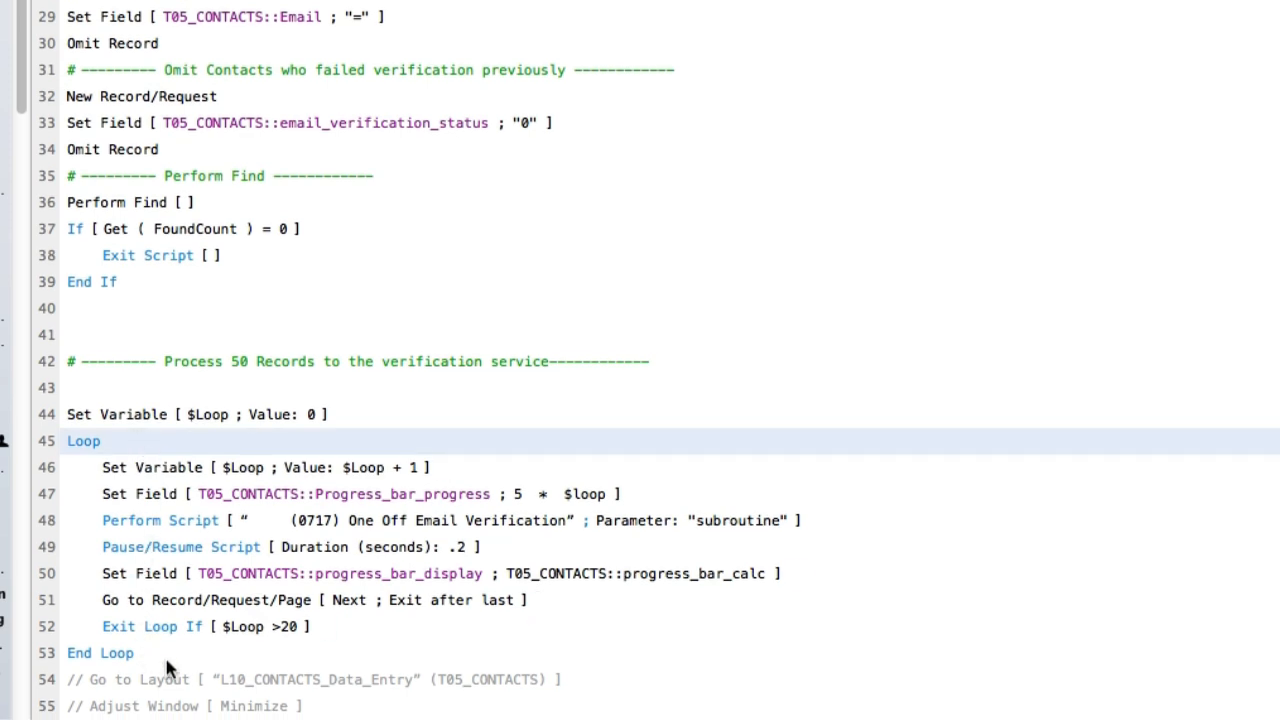
pyautogui.click(100, 653)
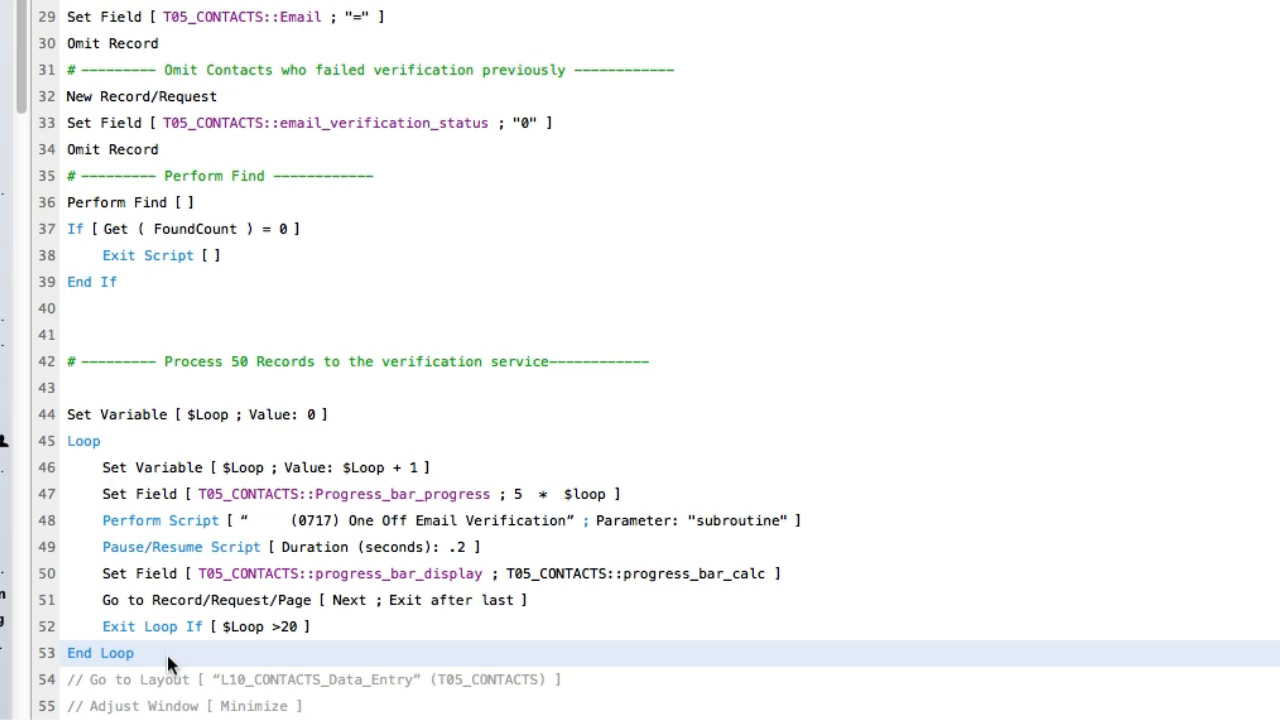
pyautogui.click(560, 493)
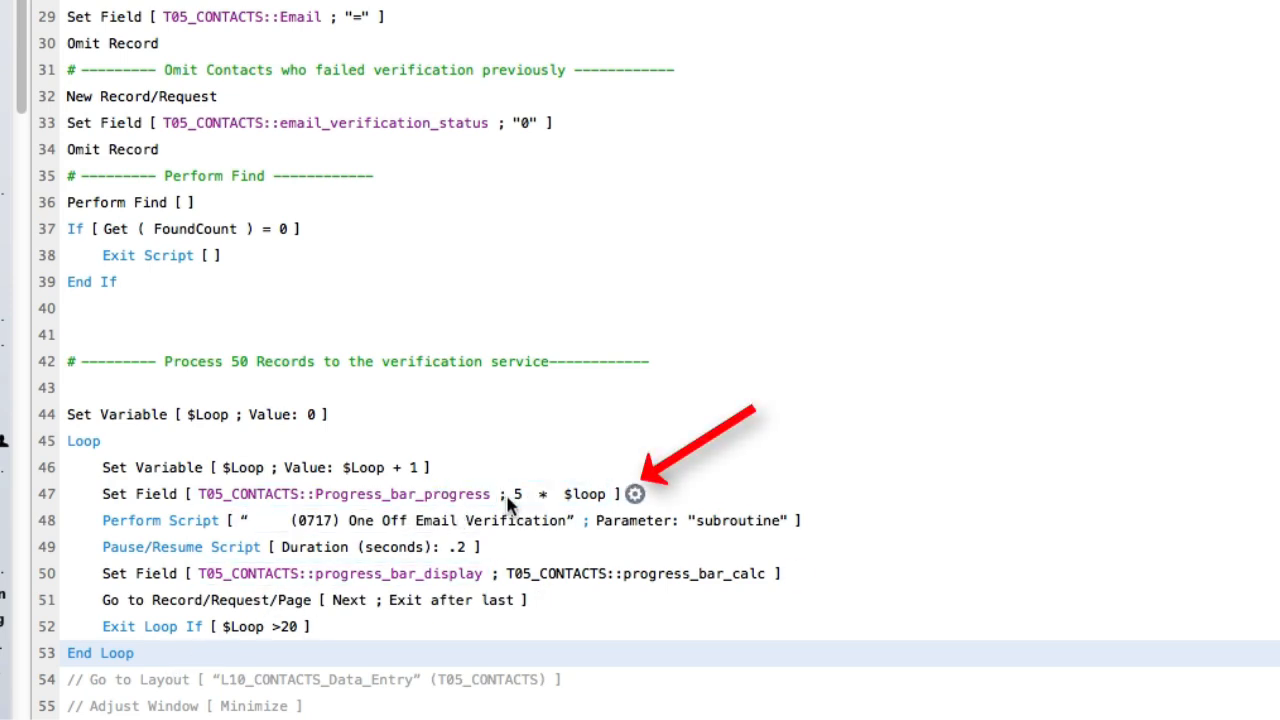
pyautogui.click(560, 494)
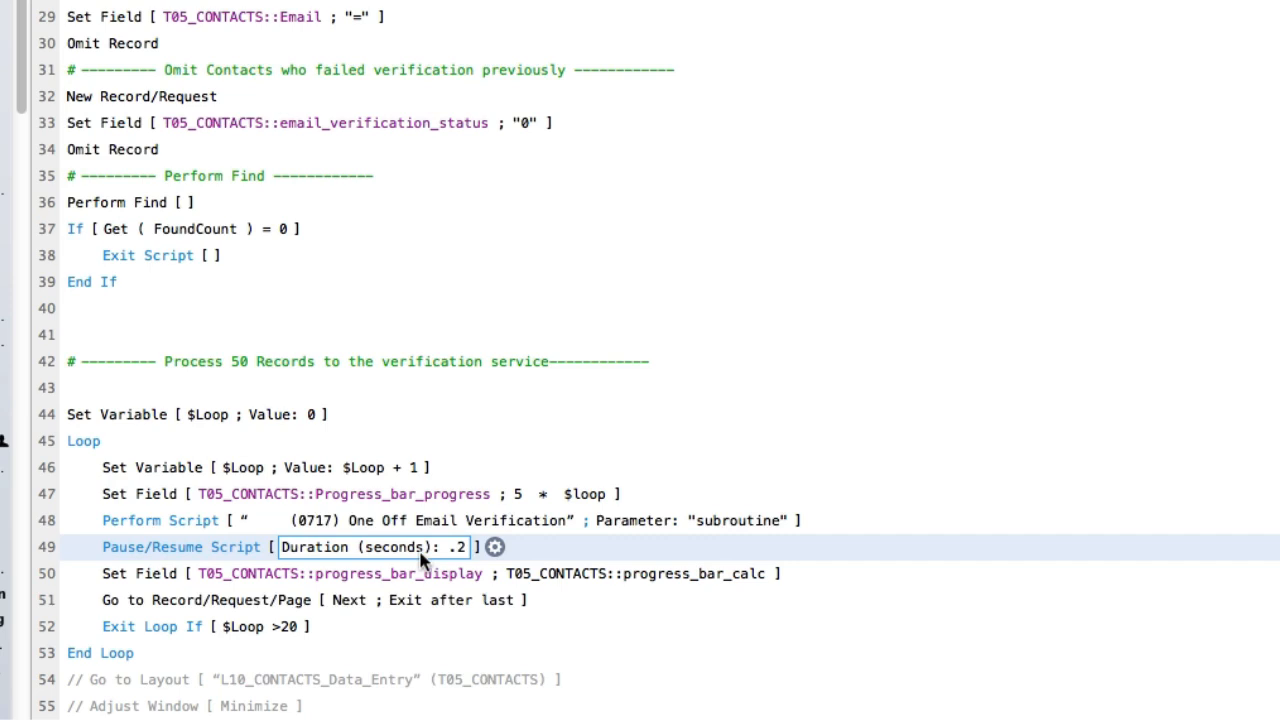
pyautogui.moveTo(424, 562)
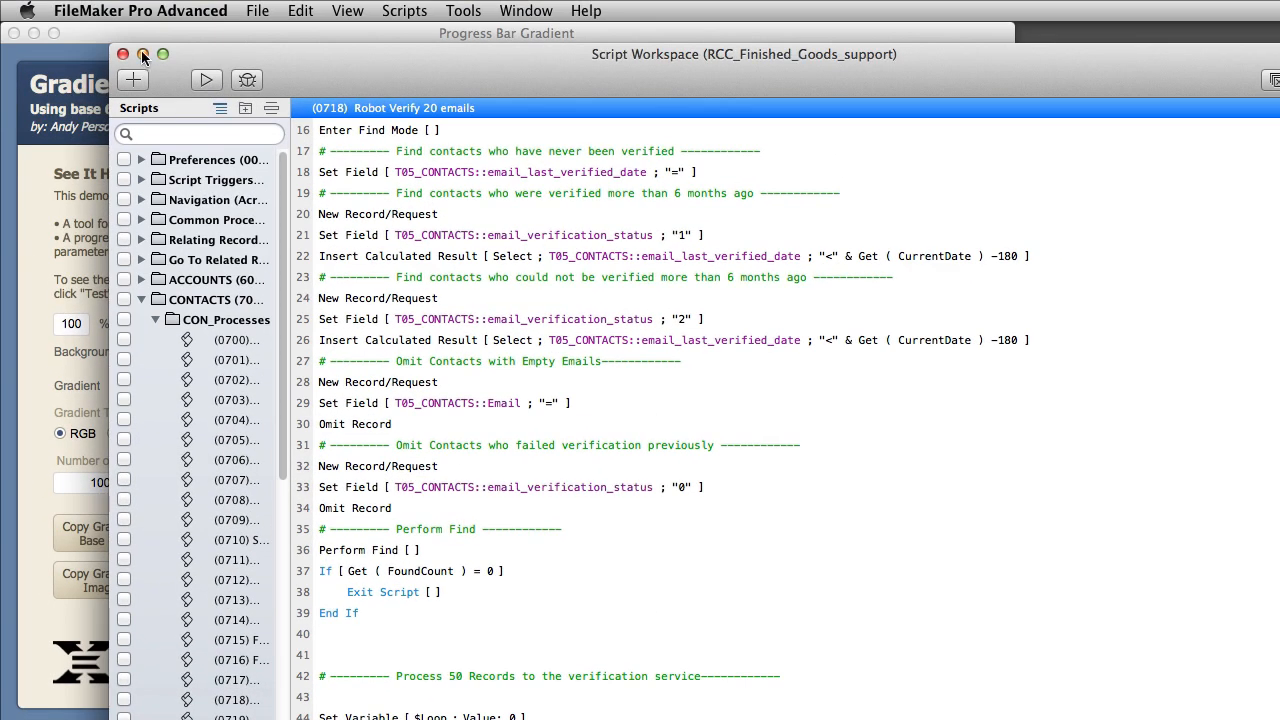
# Close Script Workspace and change the demo's progress percent from 100 to 50
pyautogui.click(123, 54)
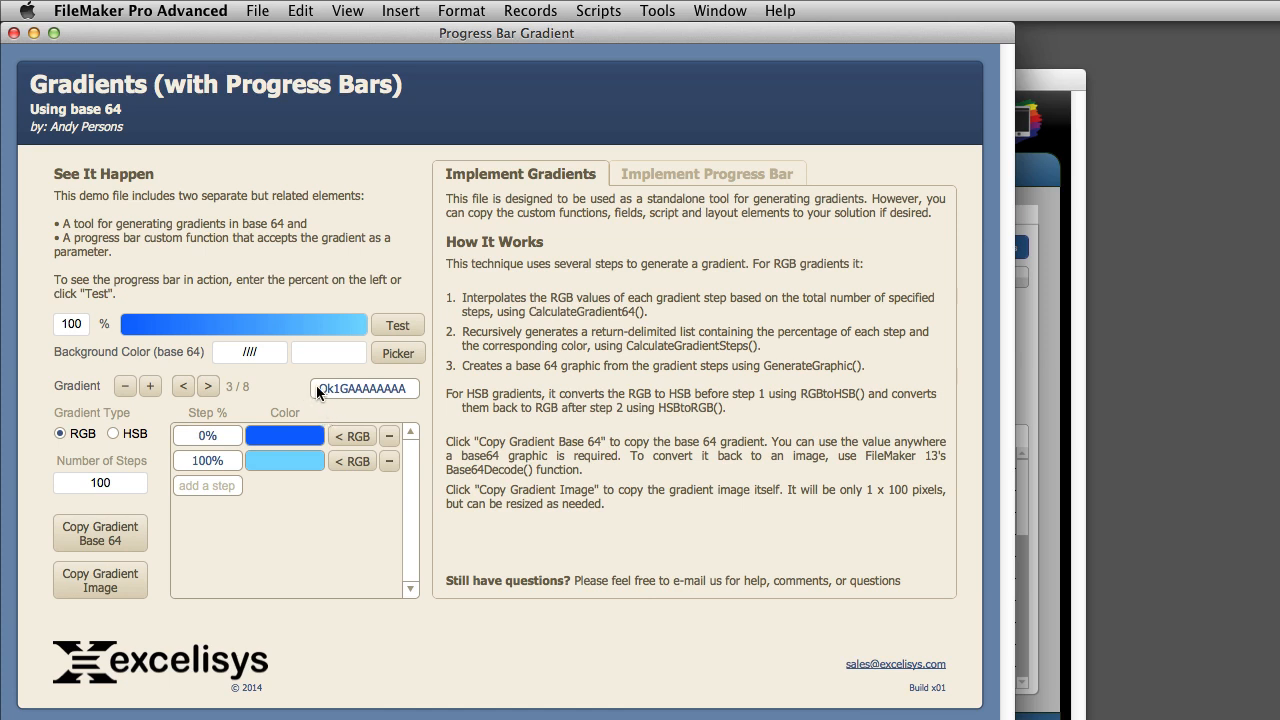
pyautogui.click(364, 388)
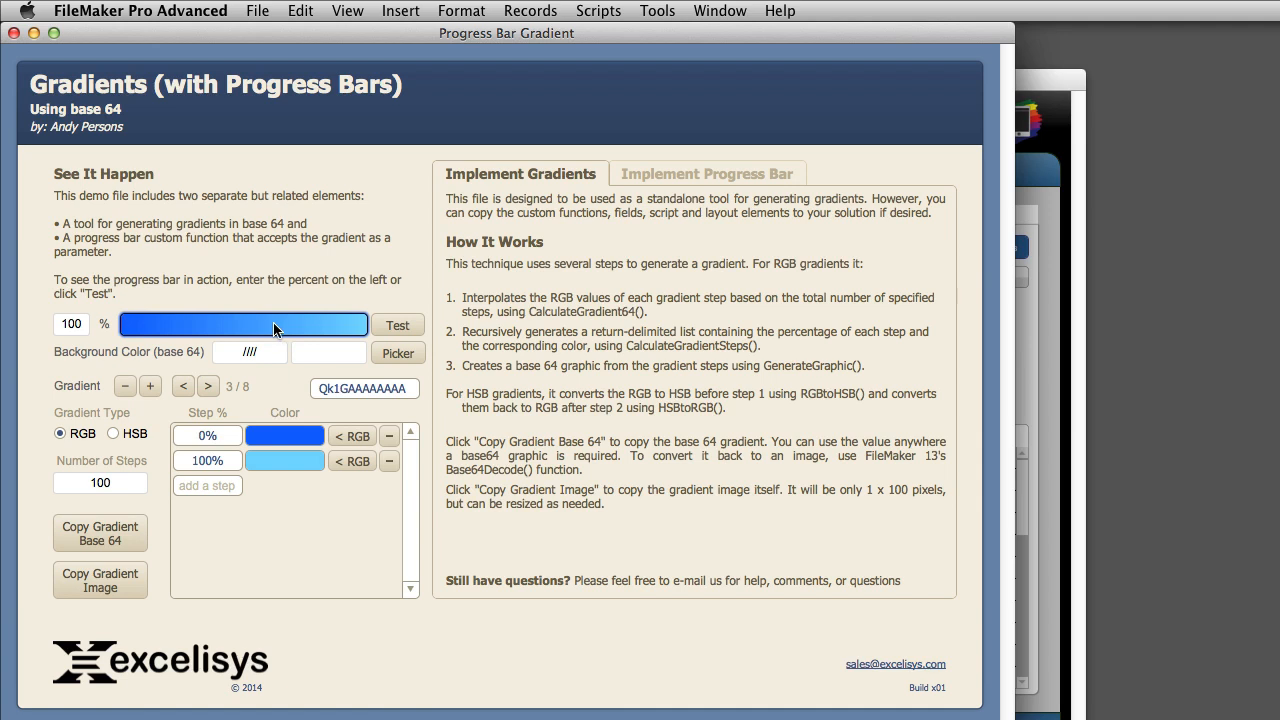
pyautogui.click(71, 324)
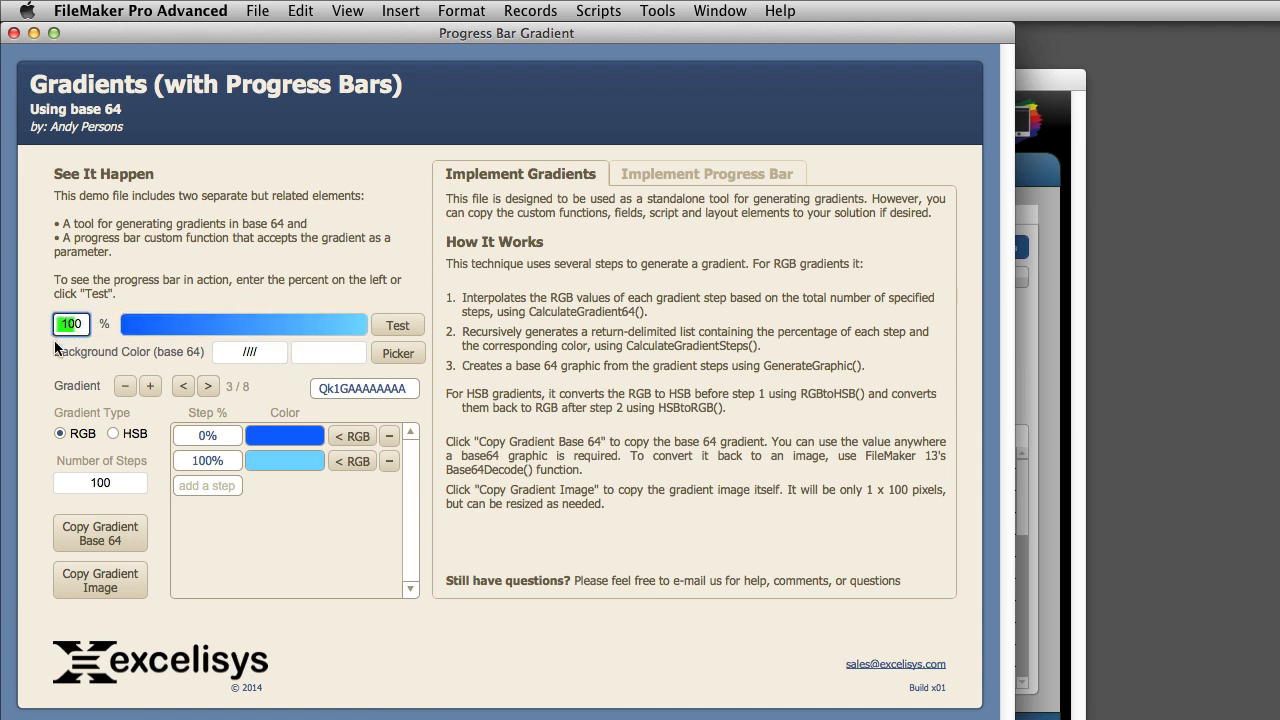
pyautogui.write('50')
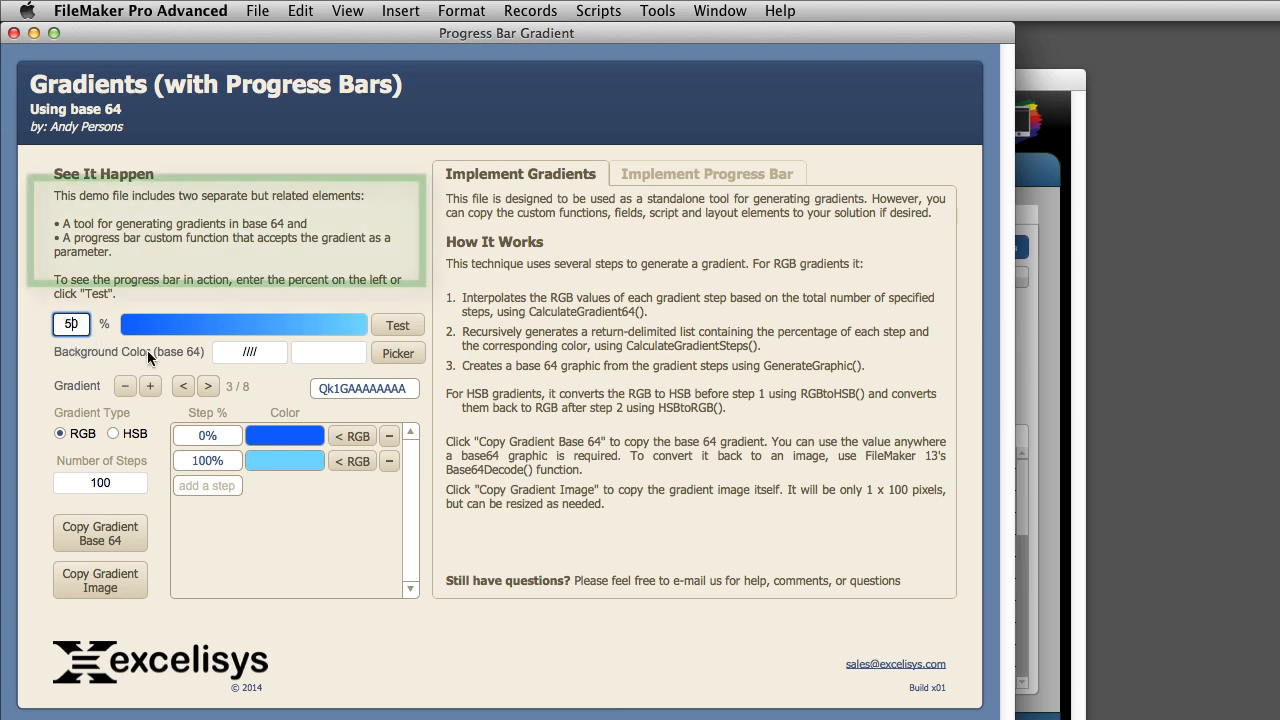